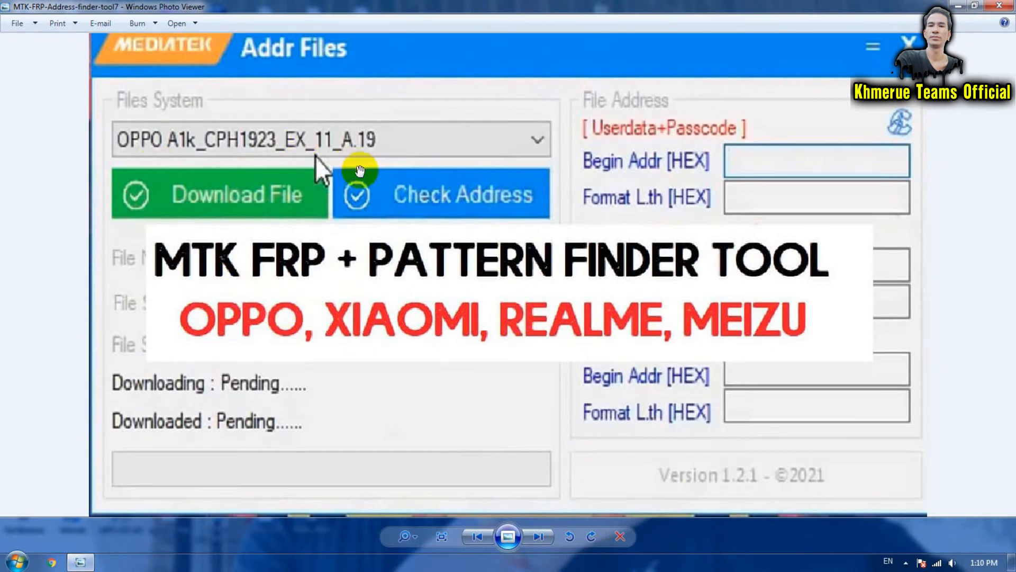
mouse_move(594, 235)
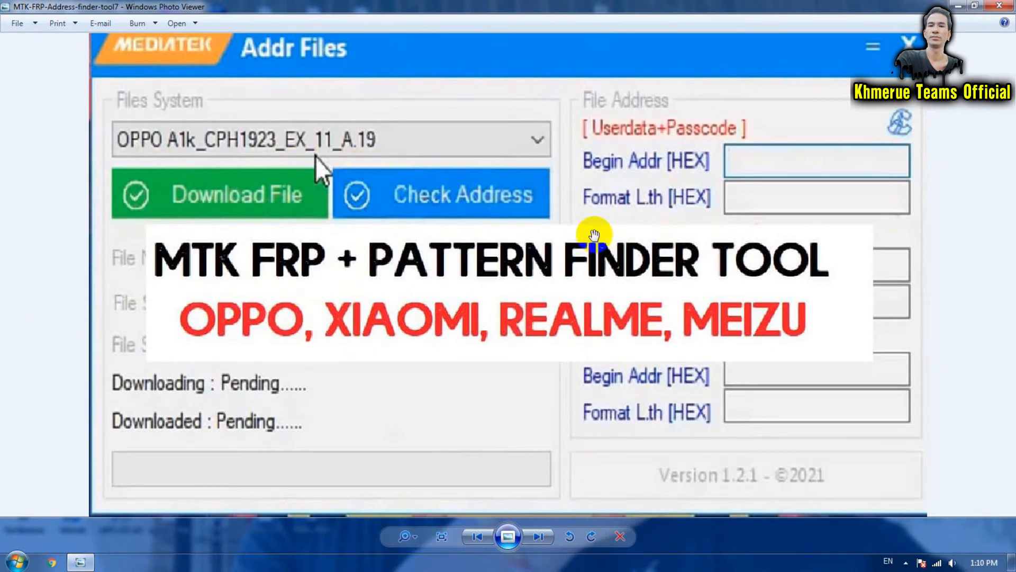
mouse_move(506, 259)
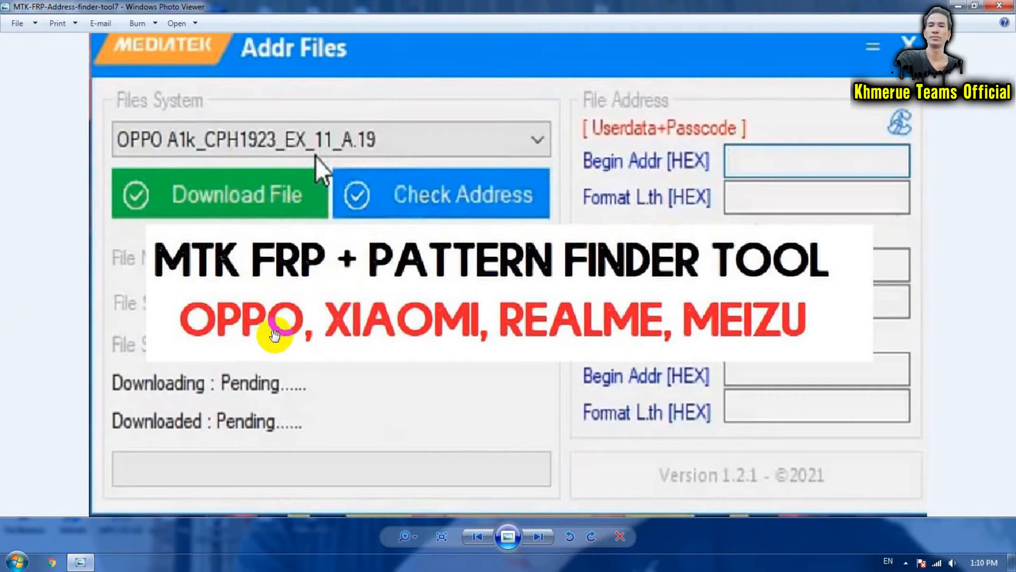
mouse_move(392, 336)
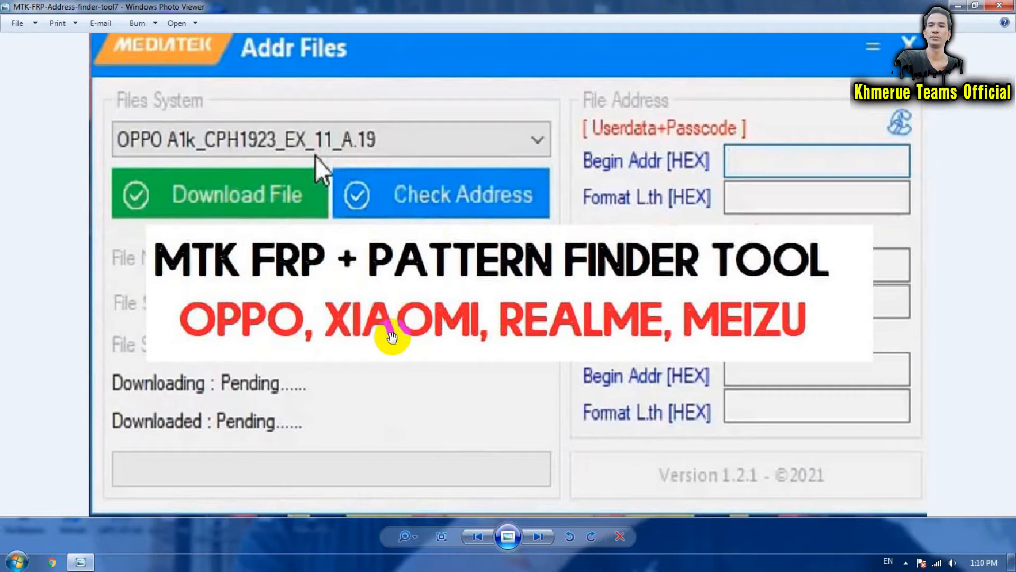
mouse_move(424, 320)
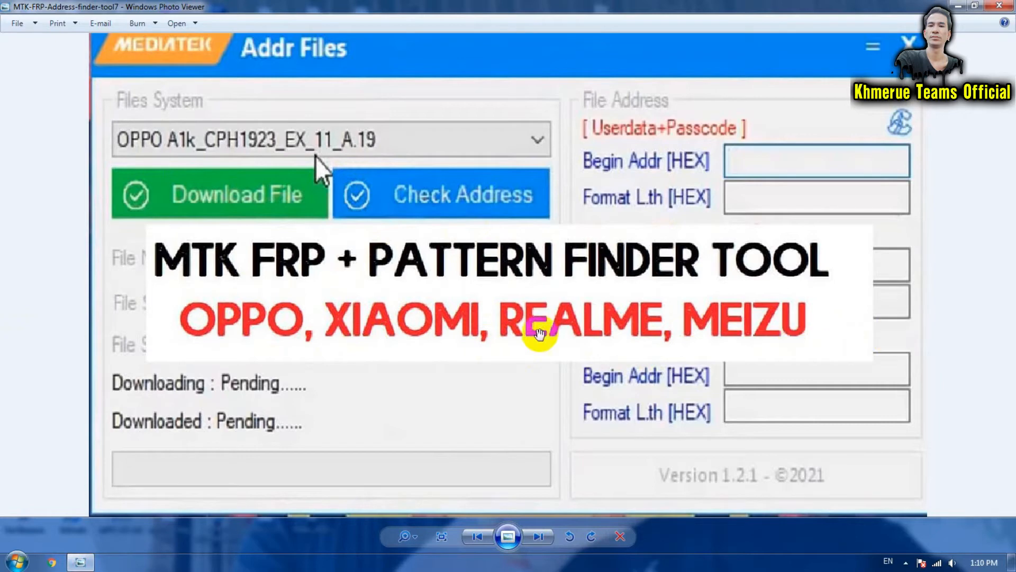
mouse_move(513, 253)
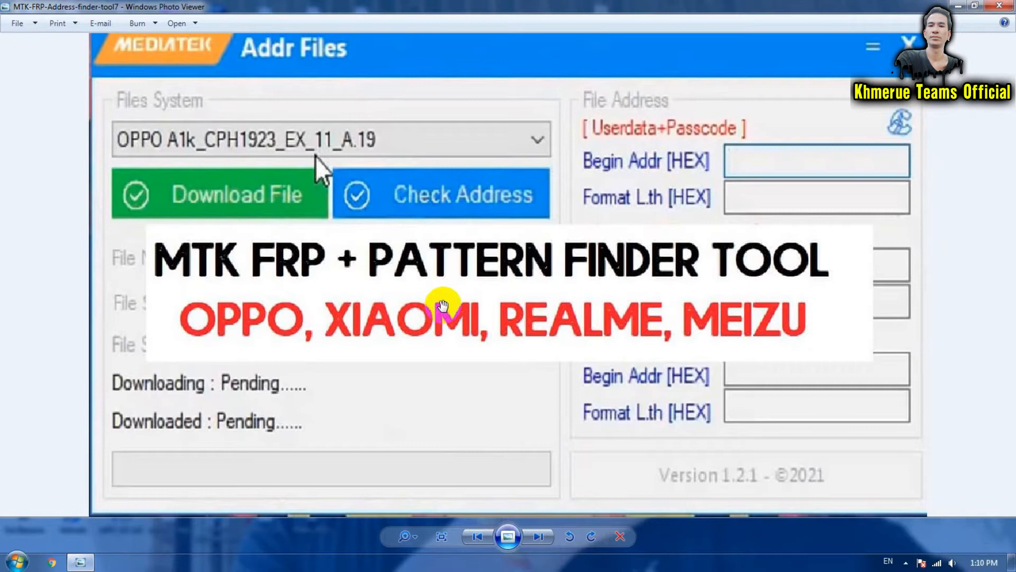
mouse_move(748, 279)
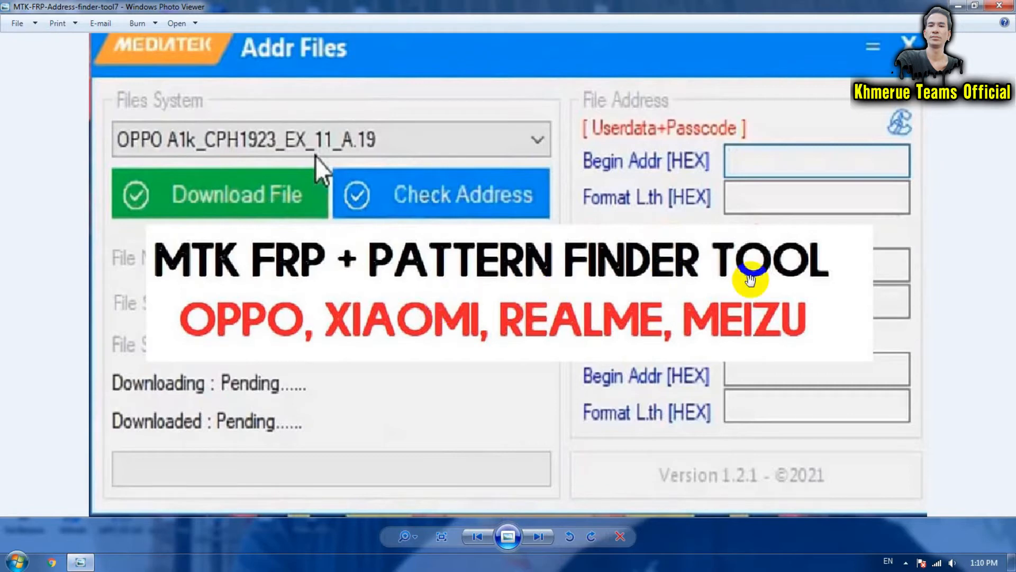
mouse_move(648, 136)
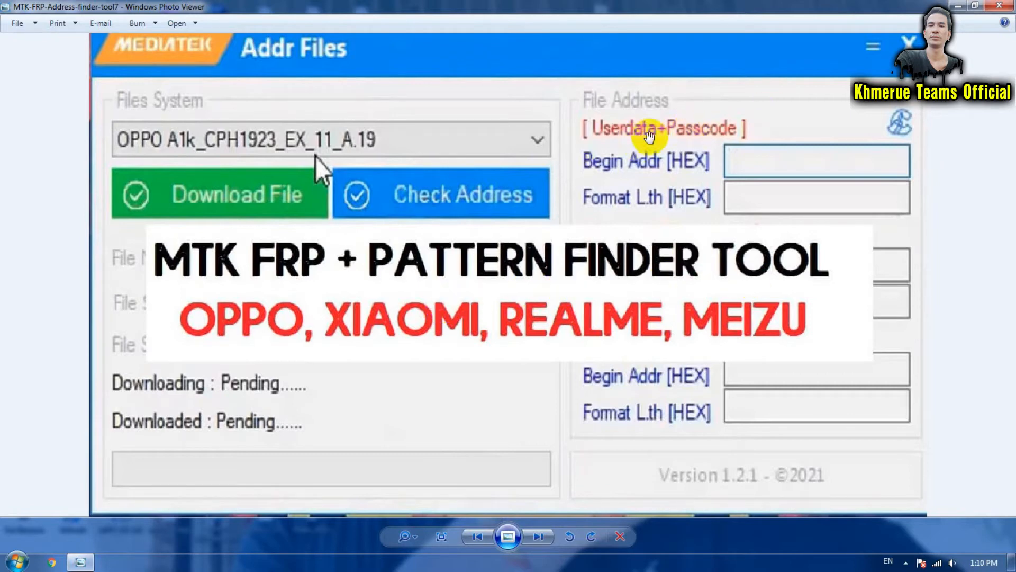
mouse_move(674, 290)
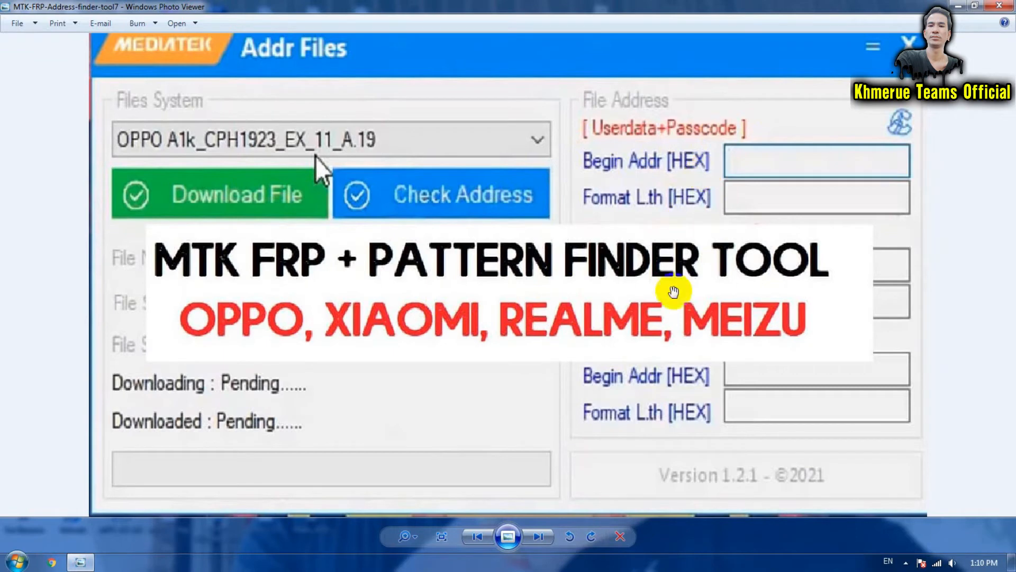
mouse_move(455, 295)
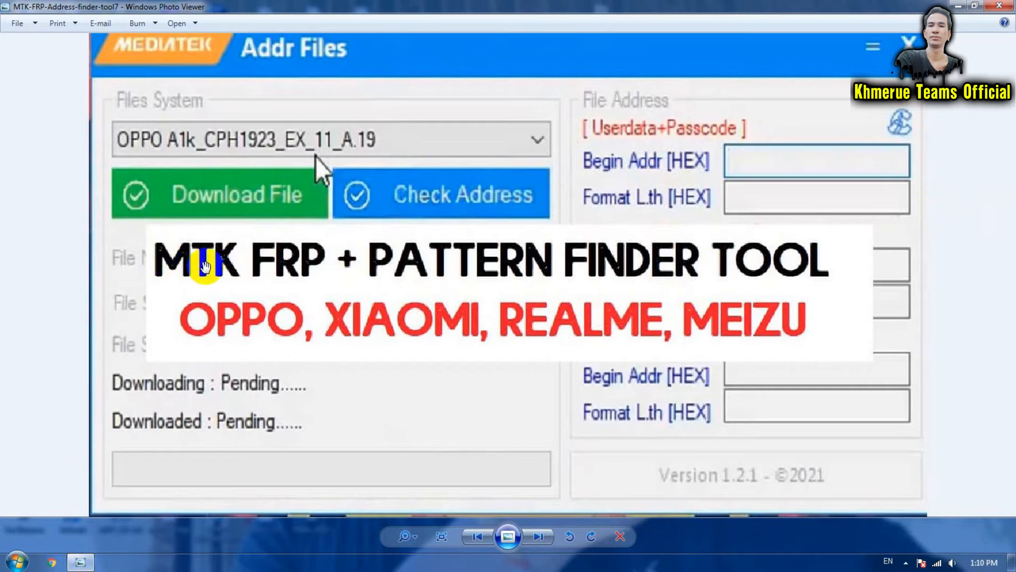
mouse_move(418, 283)
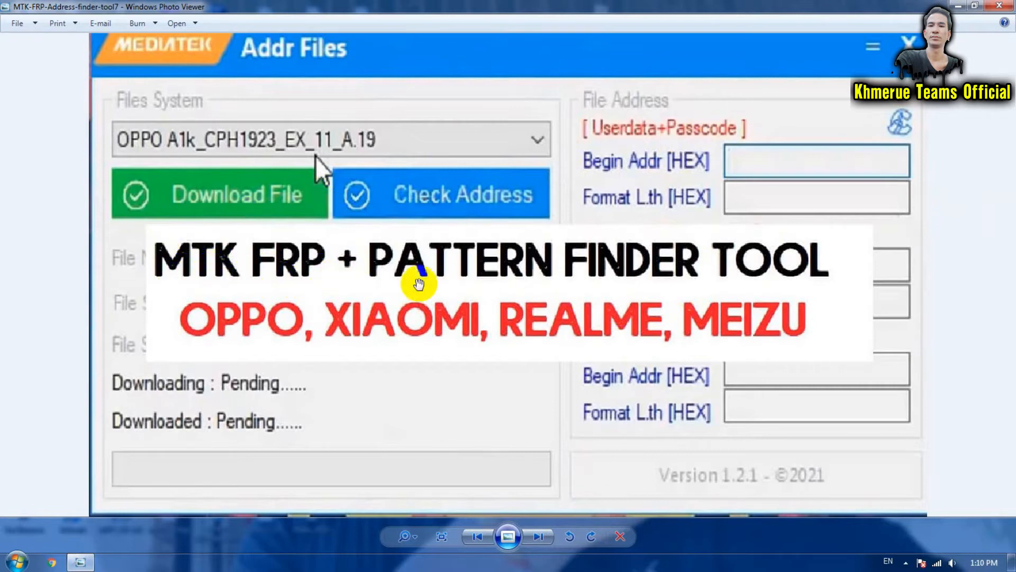
mouse_move(1007, 263)
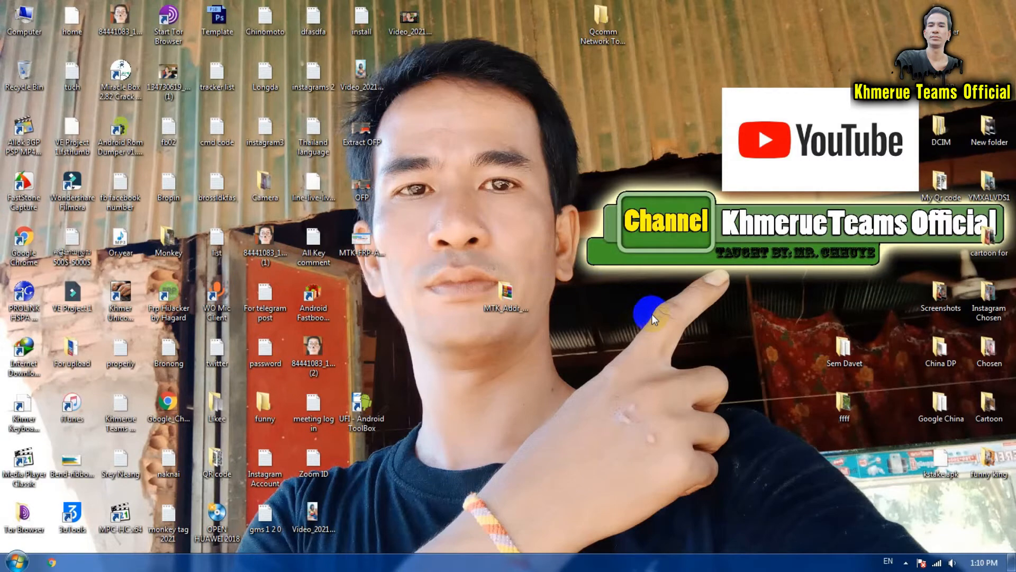
Step: Browse the nested MTK_Addr_Files_V1.2.1_Setup folders and open the inner setup archive in WinRAR
double_click(505, 299)
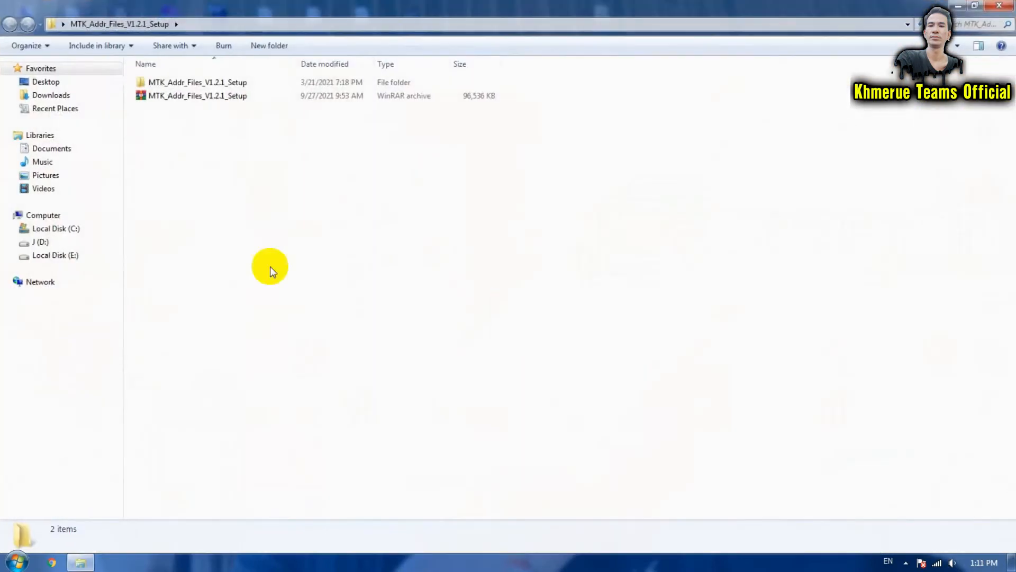
mouse_move(697, 456)
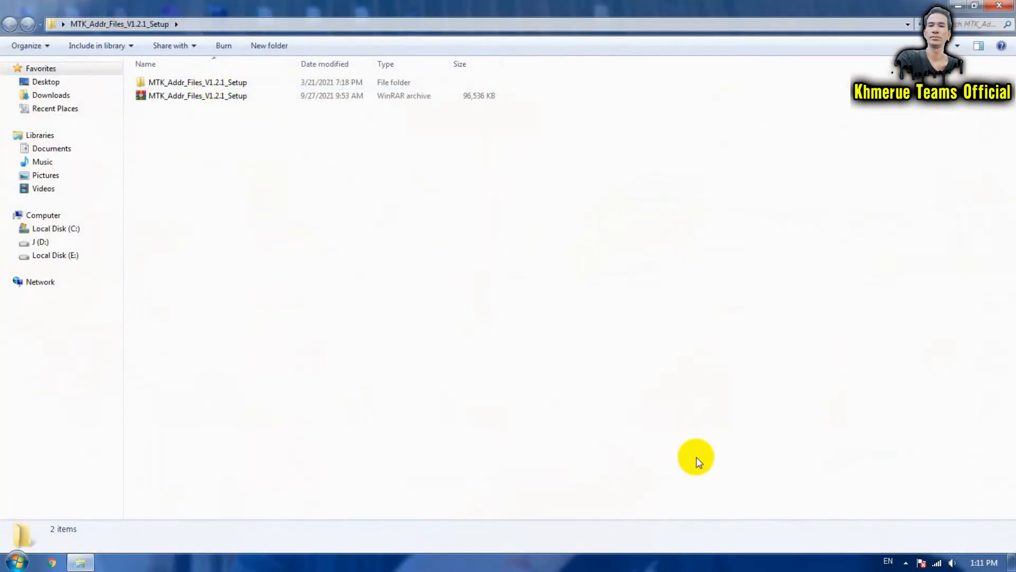
double_click(198, 82)
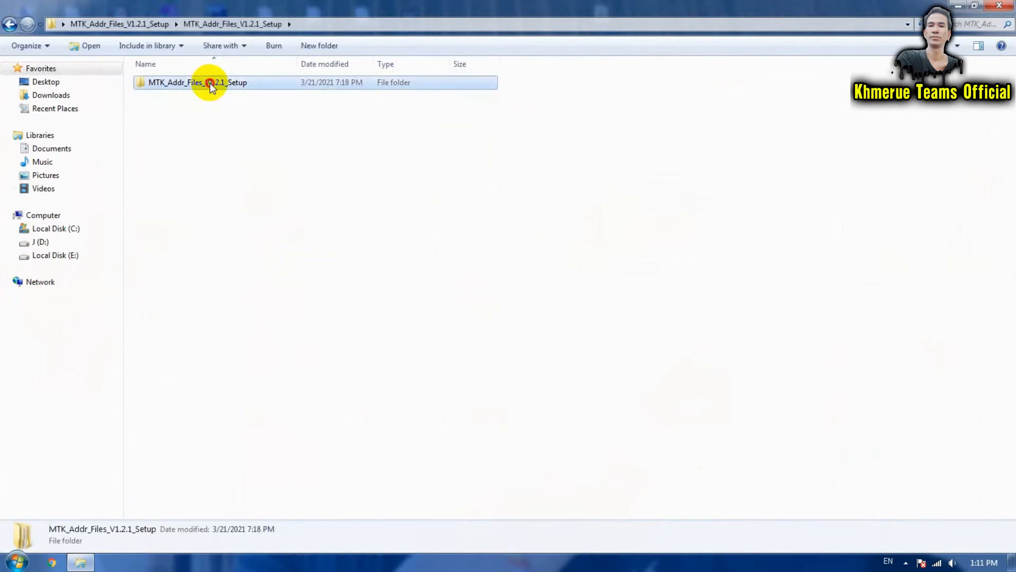
double_click(198, 82)
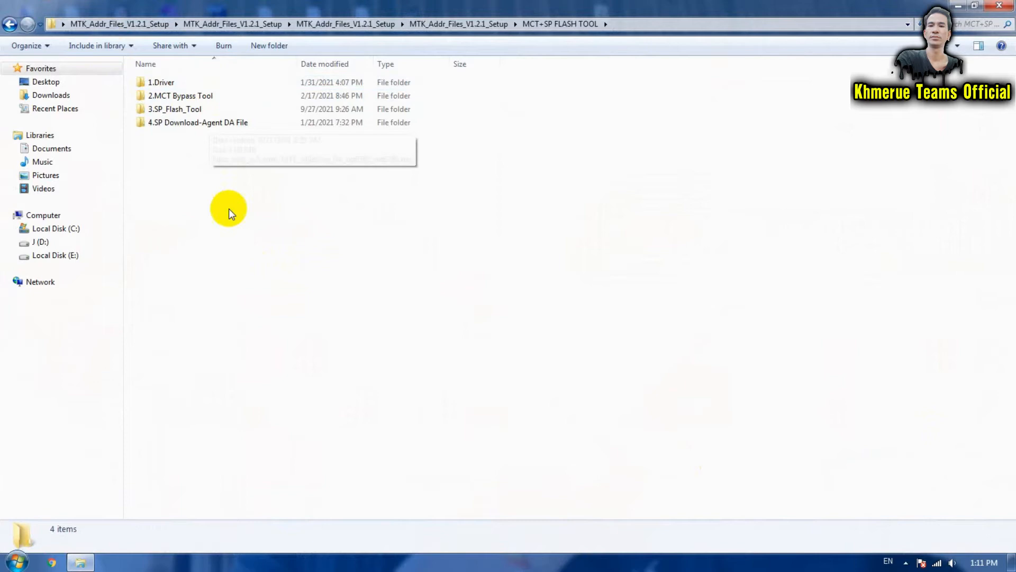
click(11, 24)
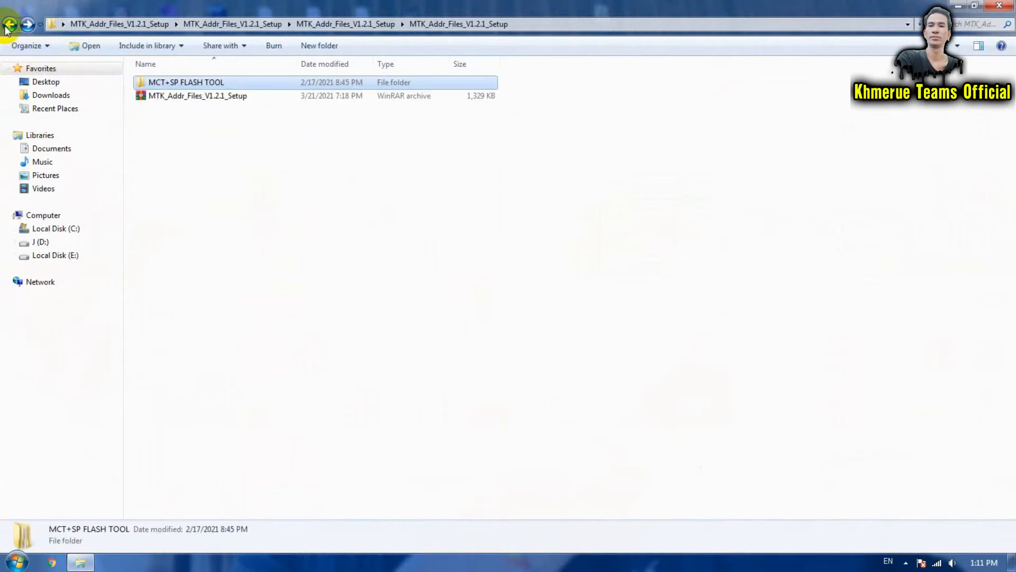
click(198, 95)
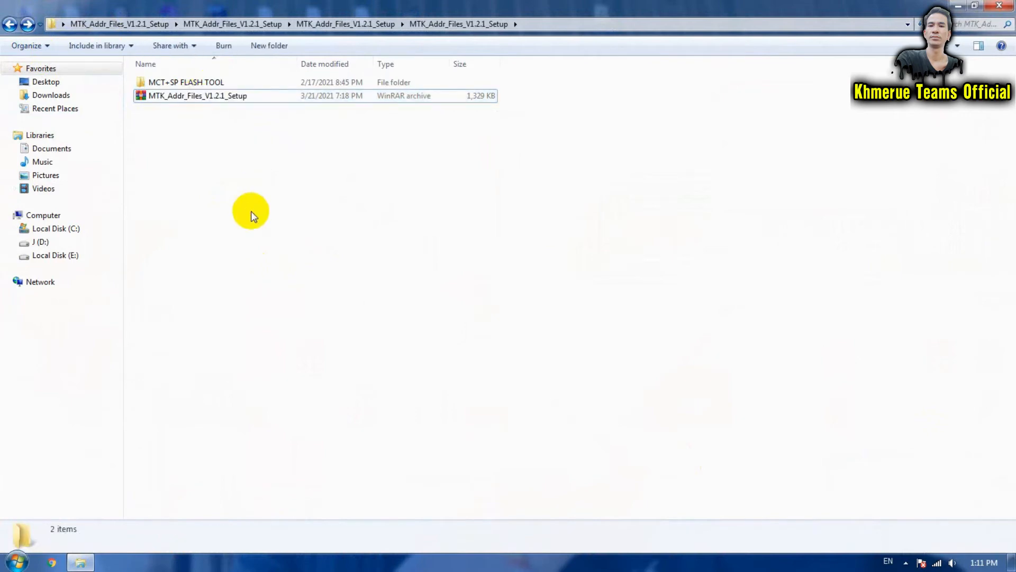
double_click(198, 95)
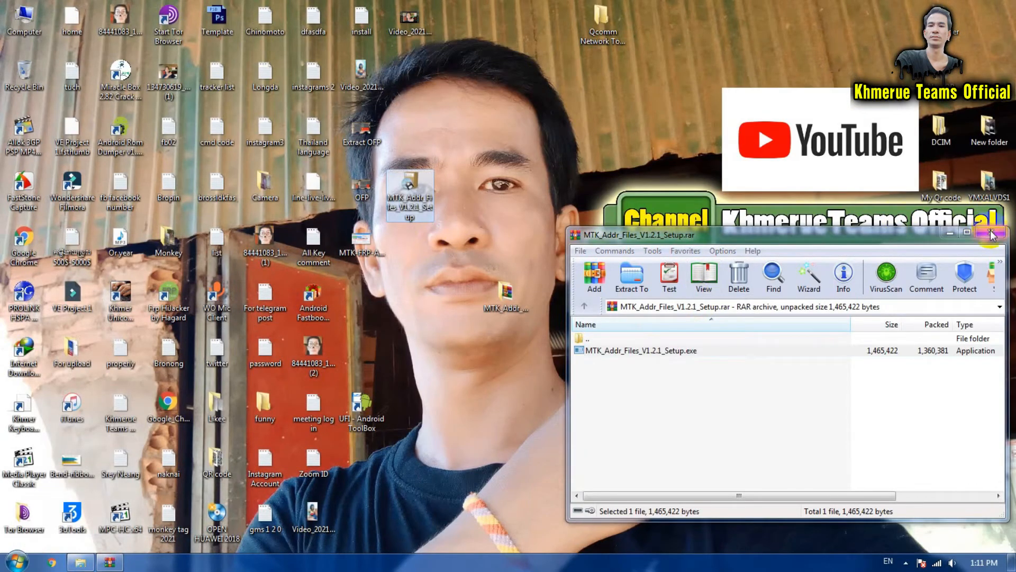
Step: Close WinRAR and launch the extracted MTK_Addr_Files_V1.2.1_Setup.exe from the desktop
click(991, 233)
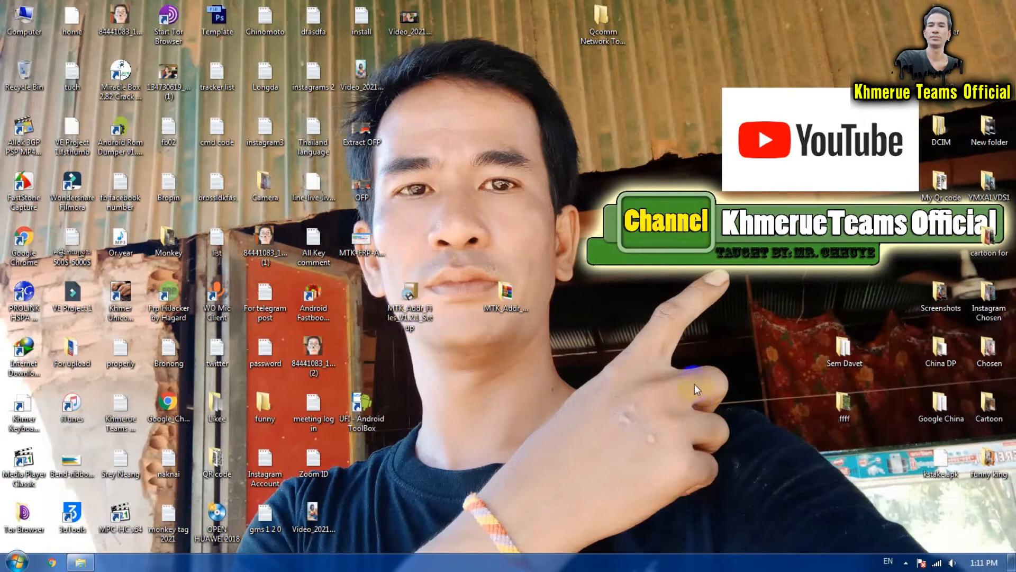
mouse_move(965, 538)
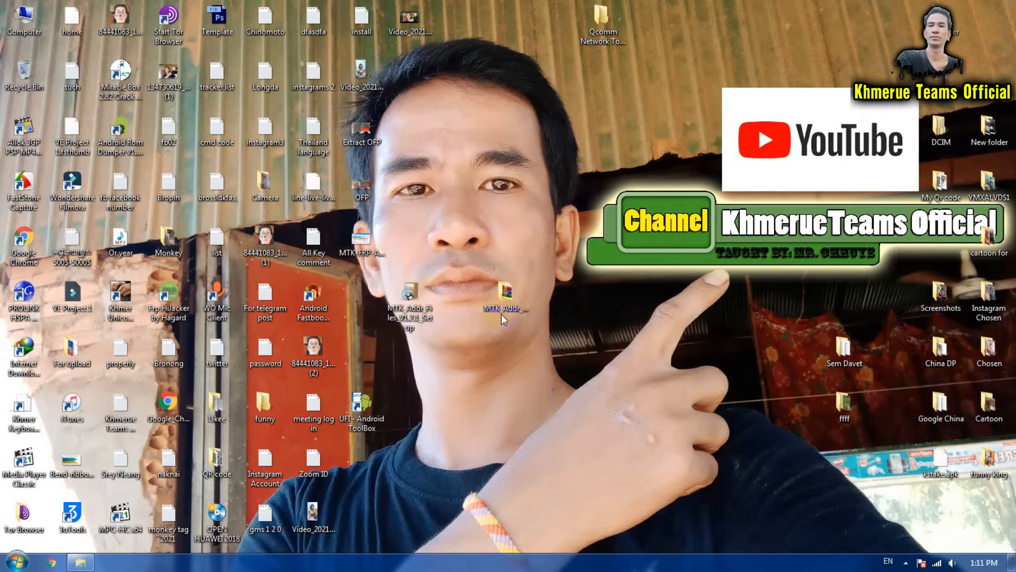
click(507, 302)
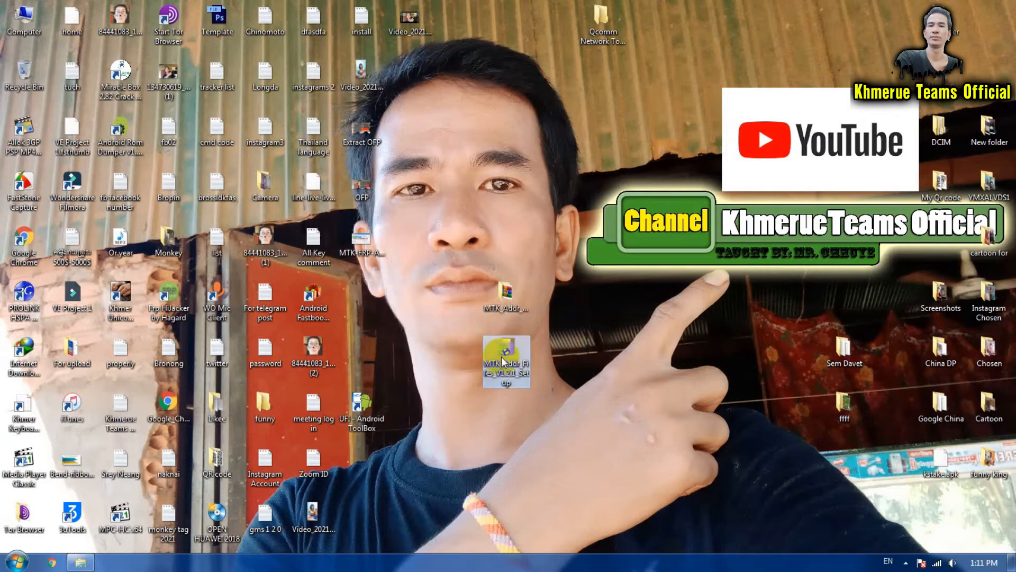
double_click(506, 359)
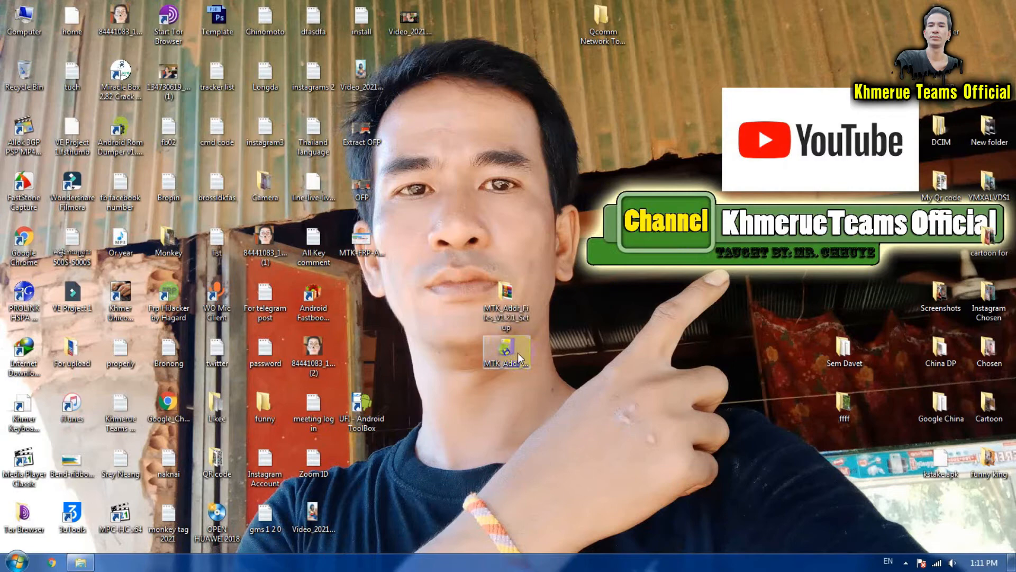
double_click(507, 350)
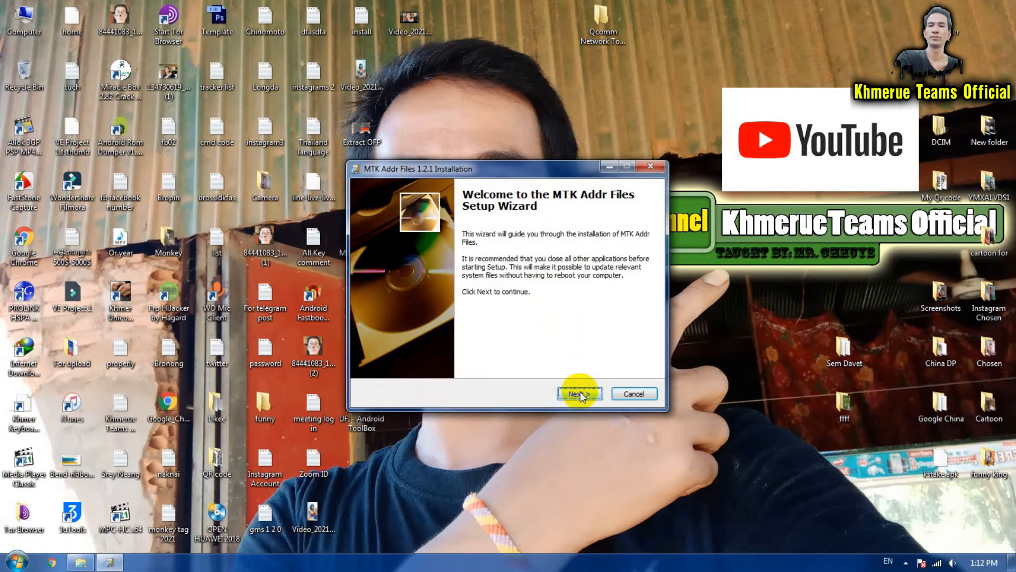
Step: Run the setup wizard to completion keeping the desktop icon, then dismiss the compatibility warning
click(579, 394)
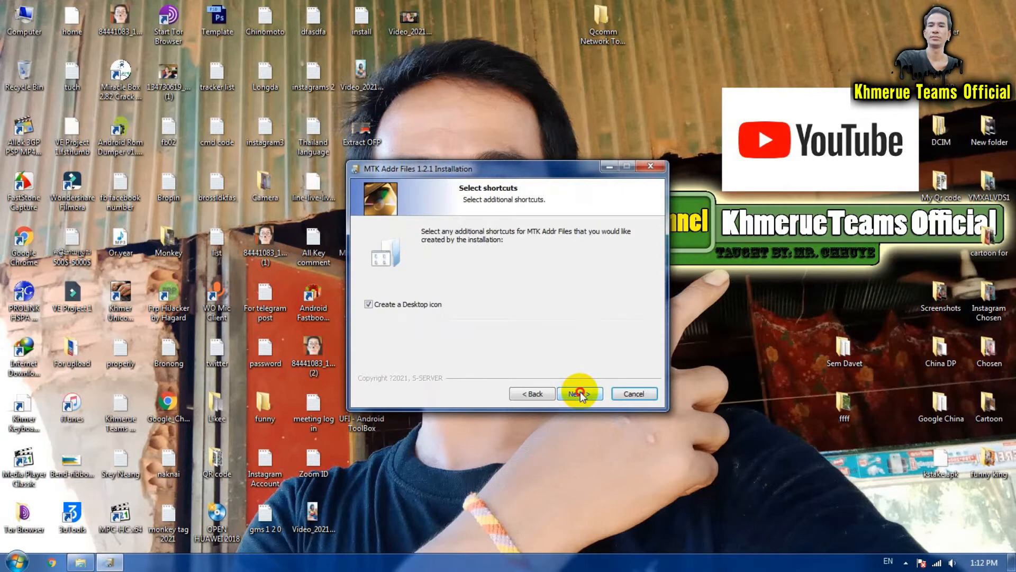
click(579, 394)
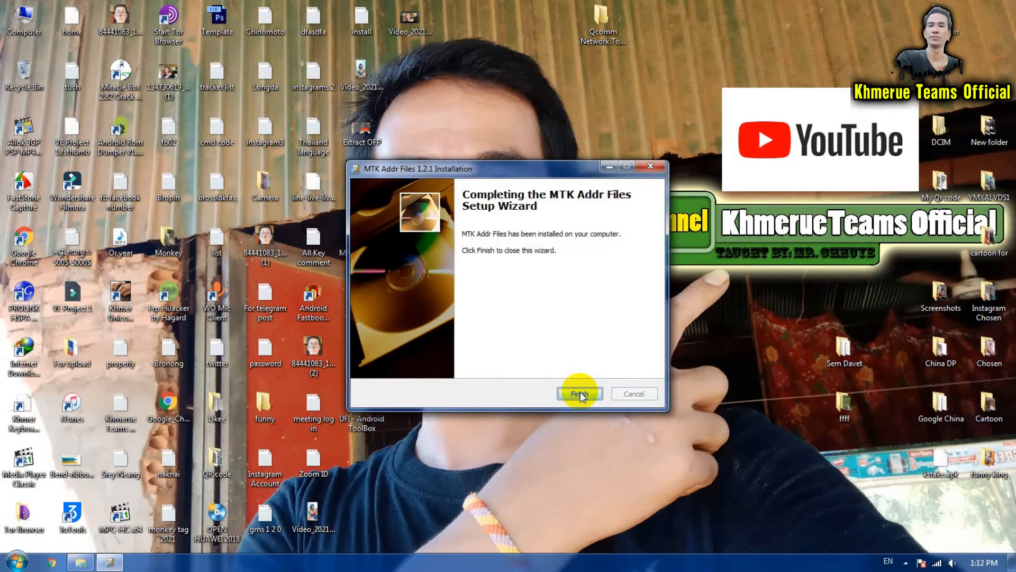
click(579, 393)
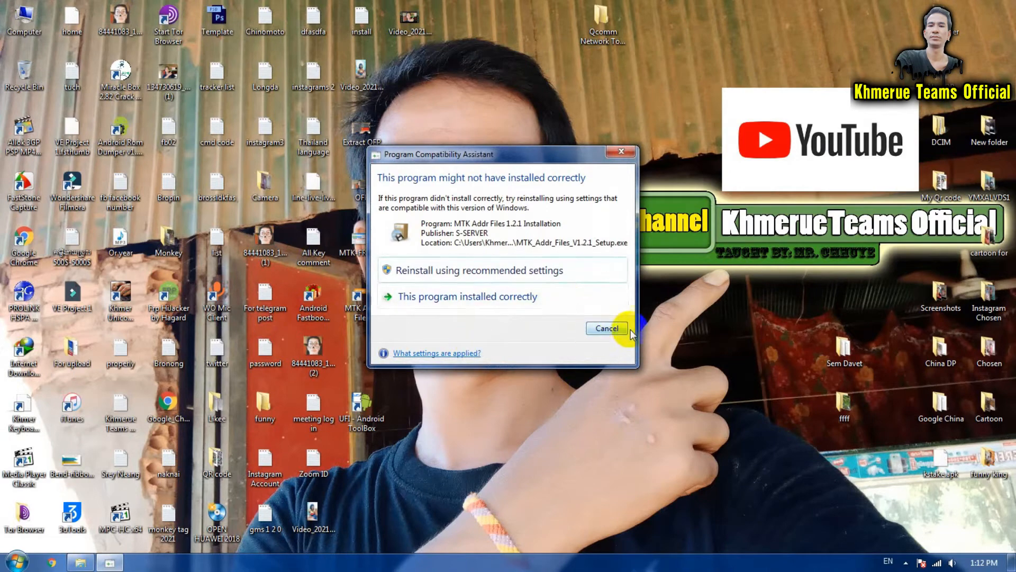
click(605, 328)
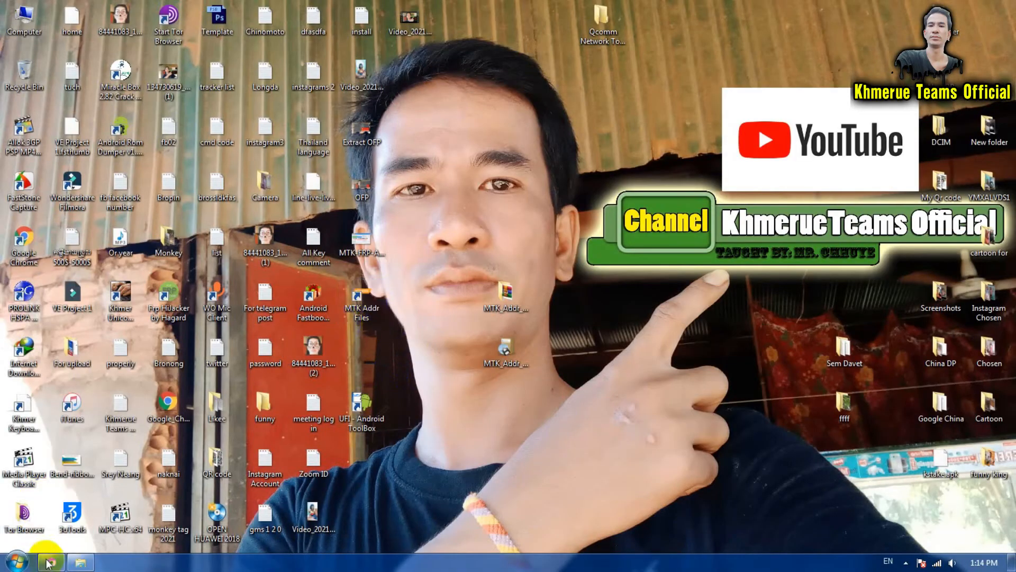
click(51, 561)
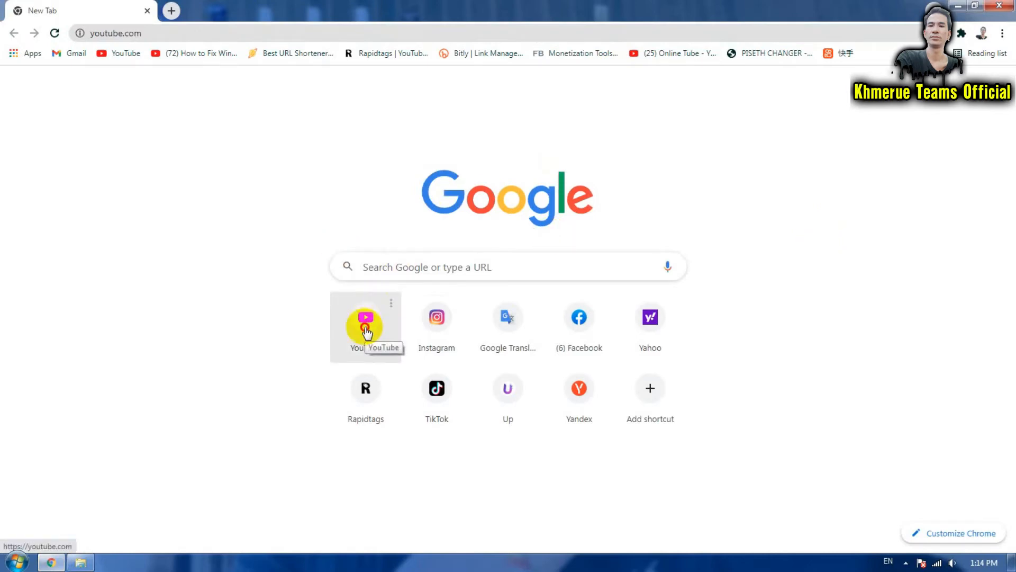
click(365, 322)
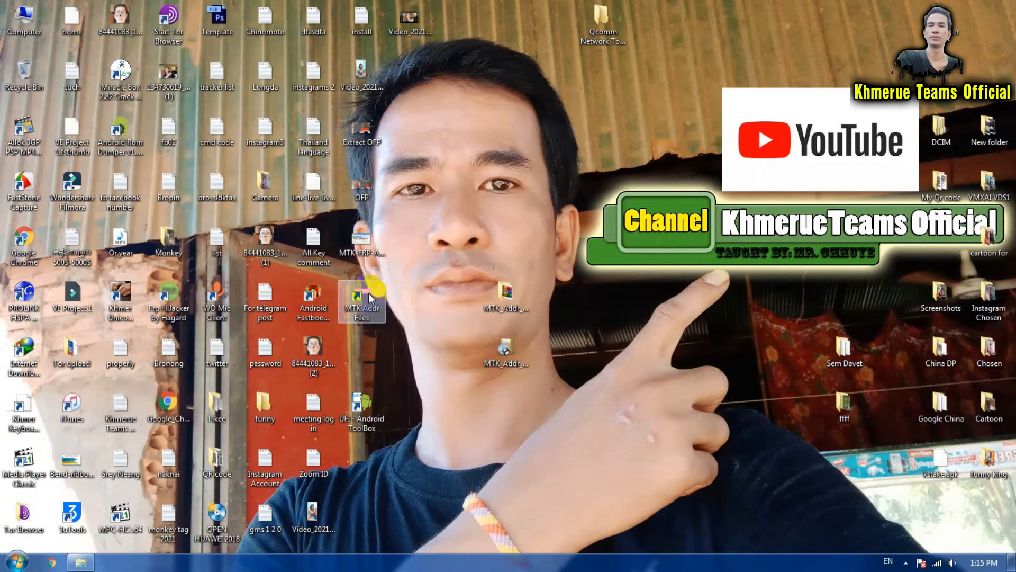
Step: Launch MTK Addr Files, browse the phone model list keeping OPPO A1k, then close the tool
click(362, 299)
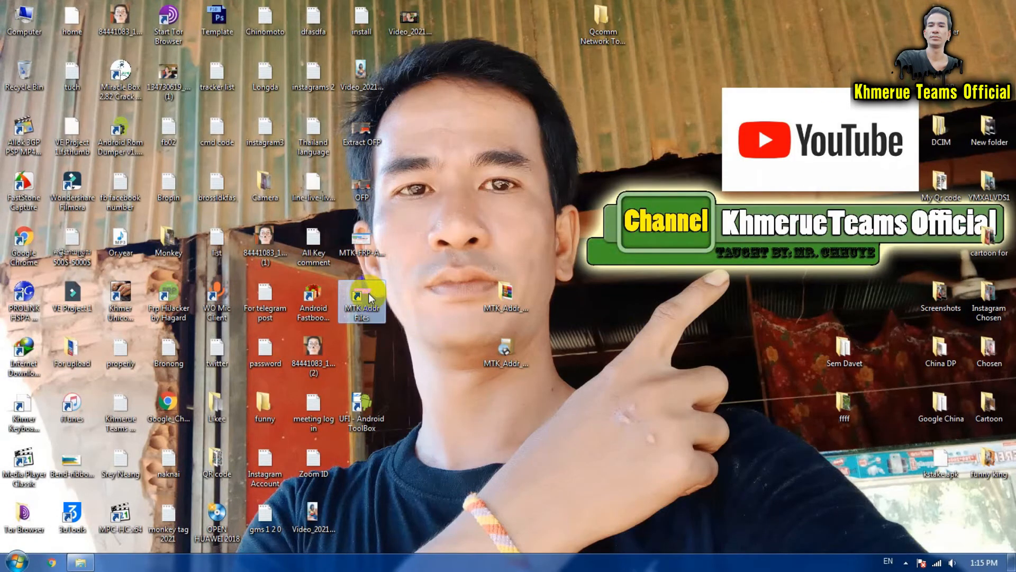
double_click(362, 300)
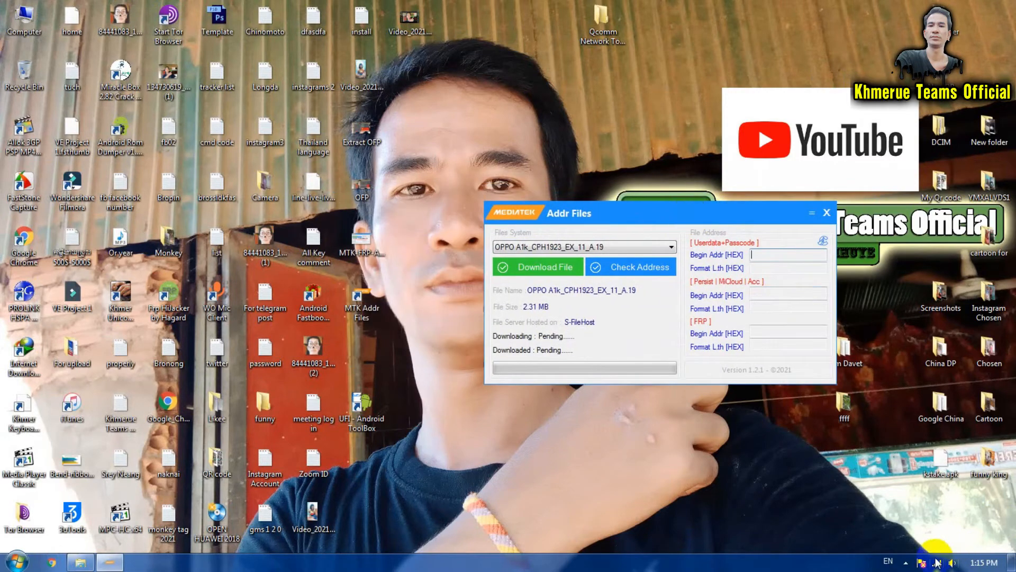
click(935, 561)
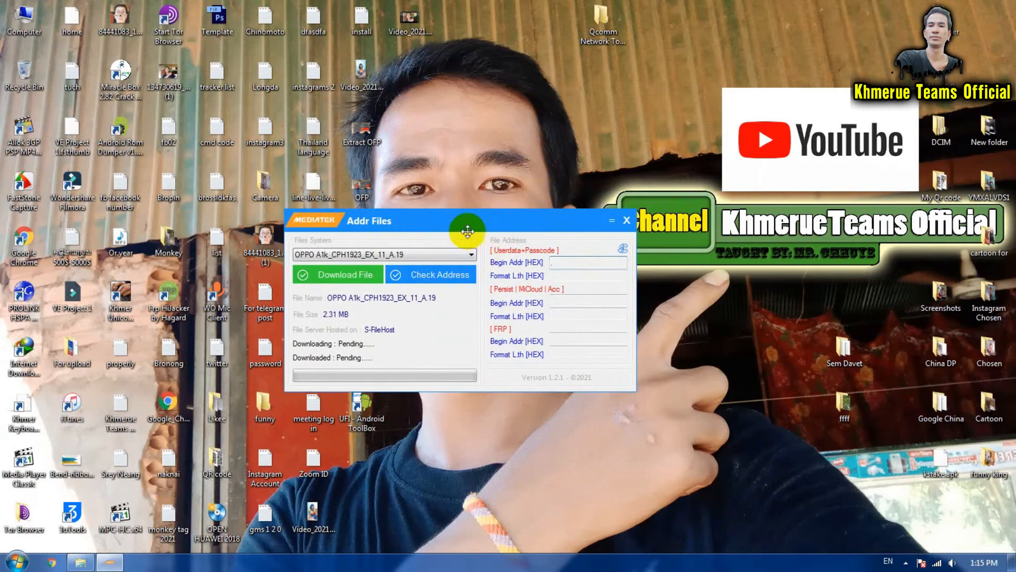
click(467, 254)
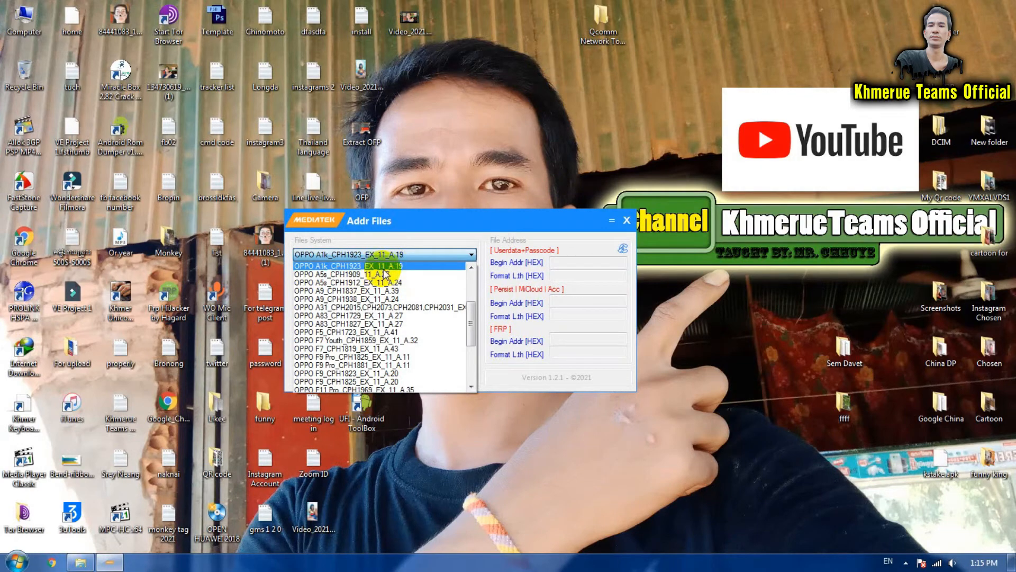
click(626, 220)
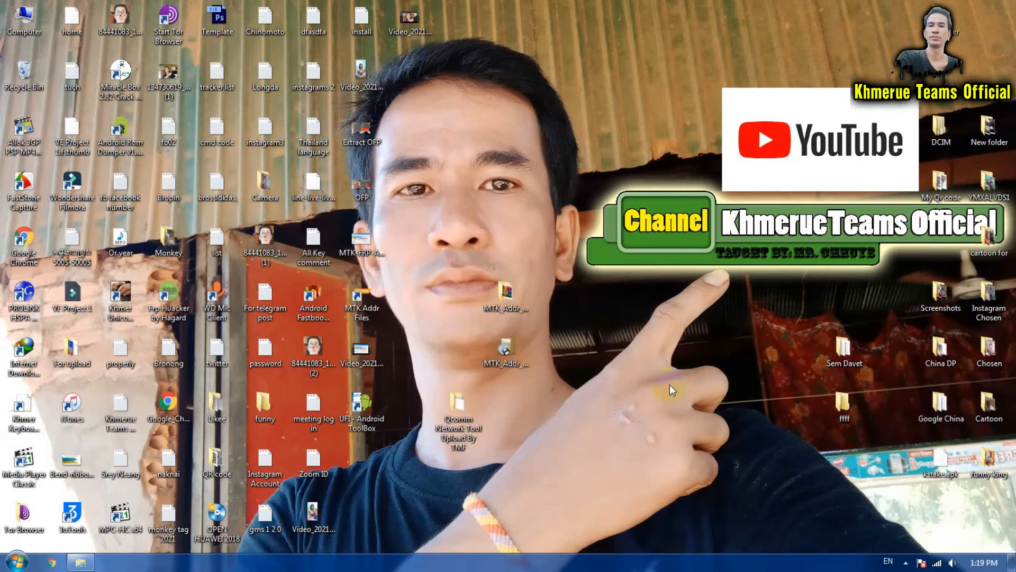
Step: Relaunch MTK Addr Files, choose OPPO A1k_CPH1923_EX_11_A.19 and start its download
click(362, 304)
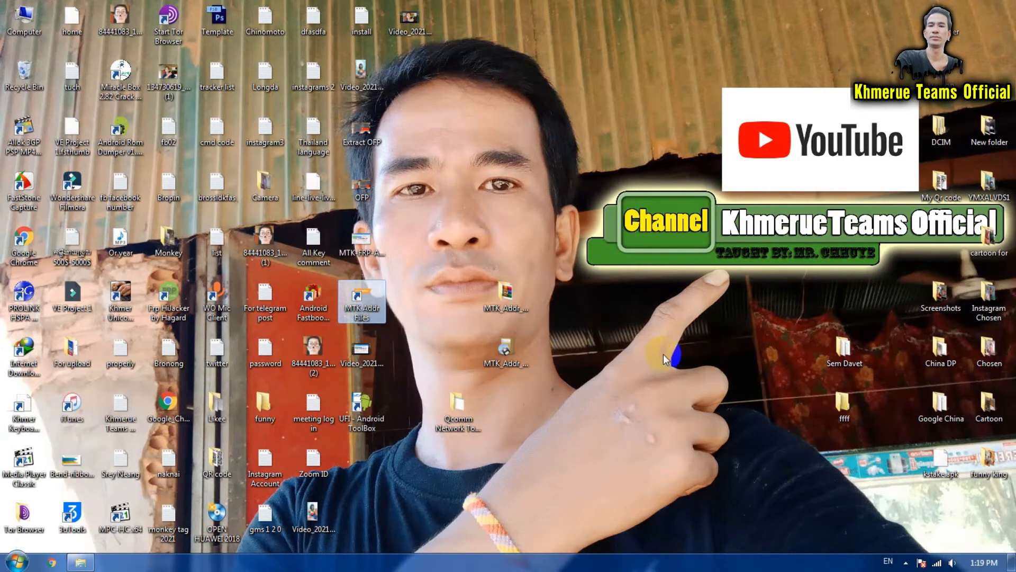
double_click(362, 302)
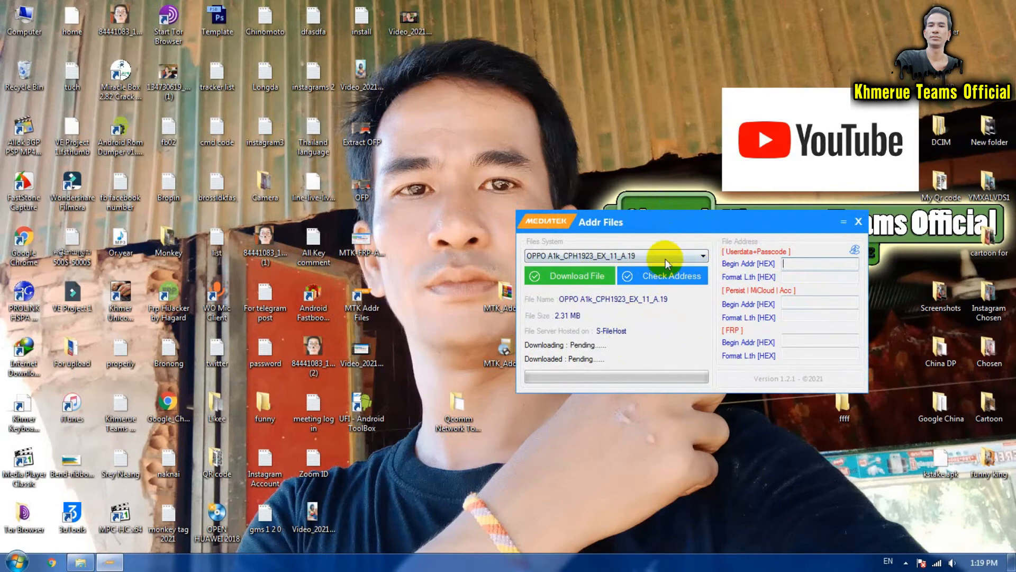
click(701, 255)
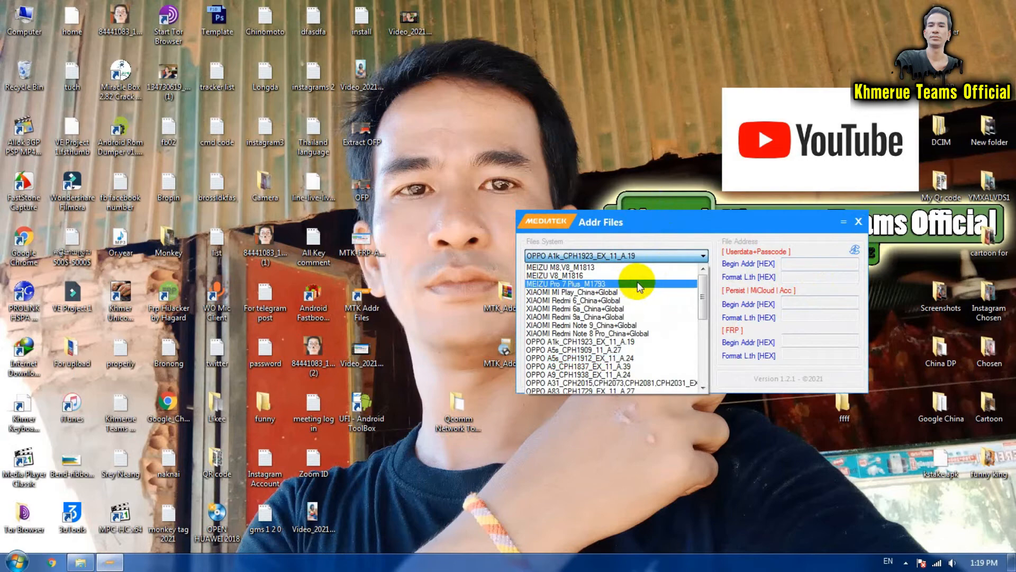
click(605, 342)
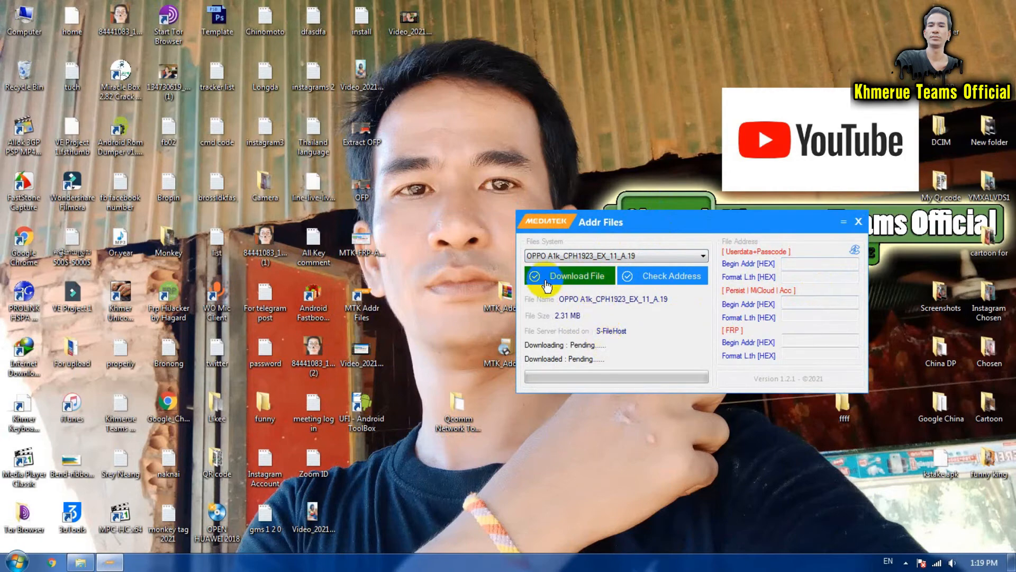
click(570, 275)
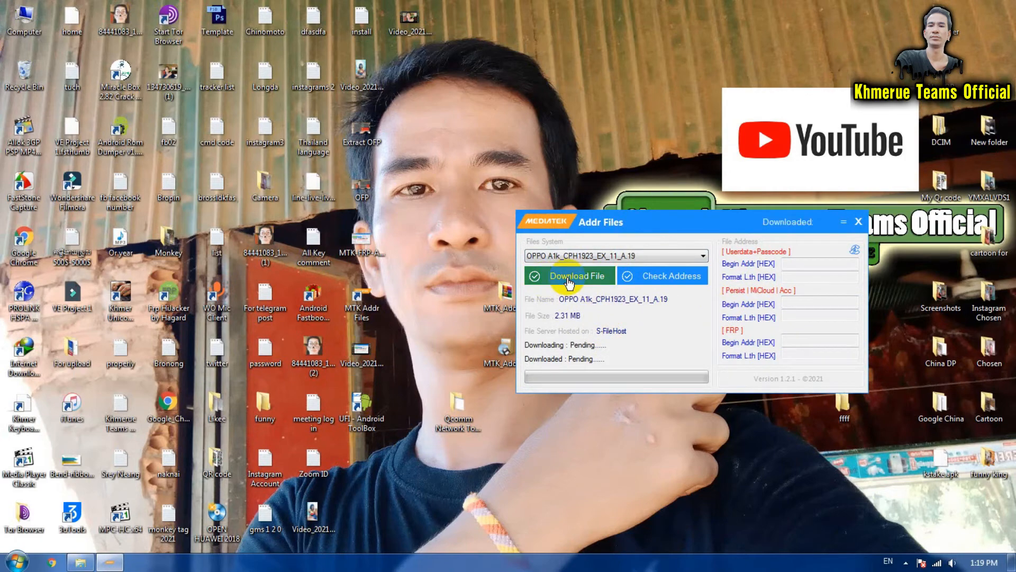
Step: Save the OPPO A1k file into the desktop's Qcomm Network Tool Upload By TMF folder
click(569, 275)
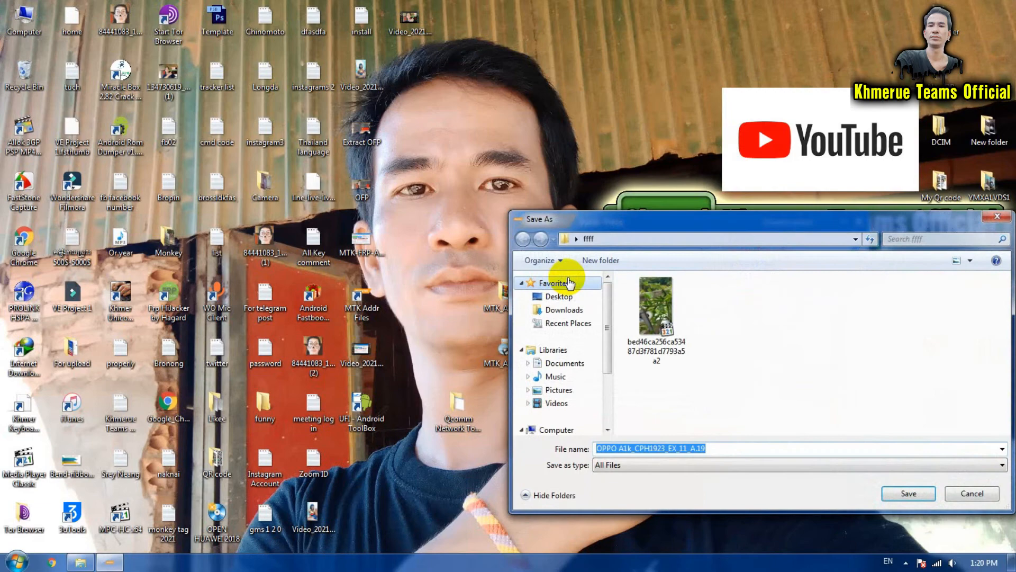
click(559, 296)
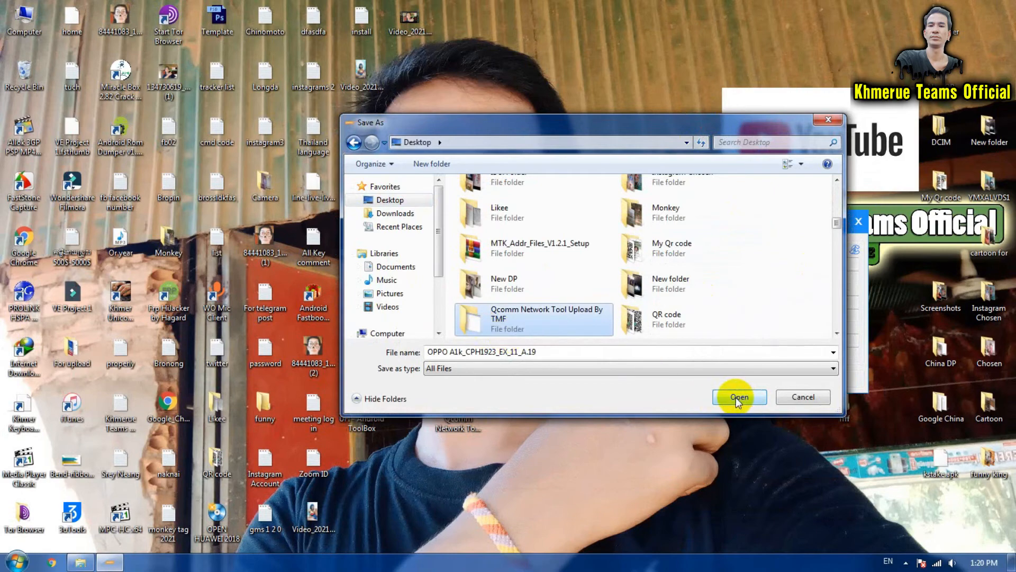
click(832, 369)
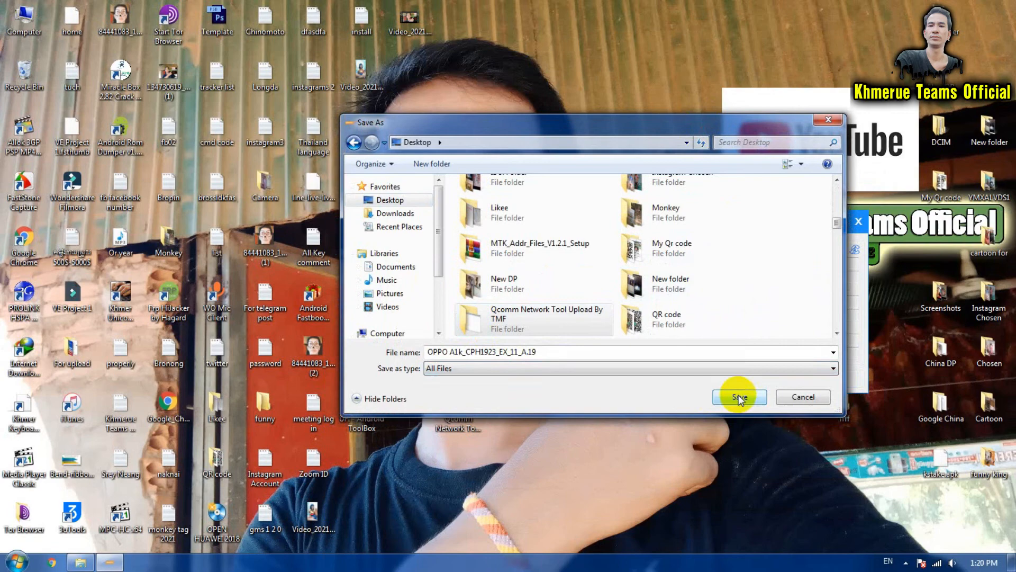
double_click(546, 319)
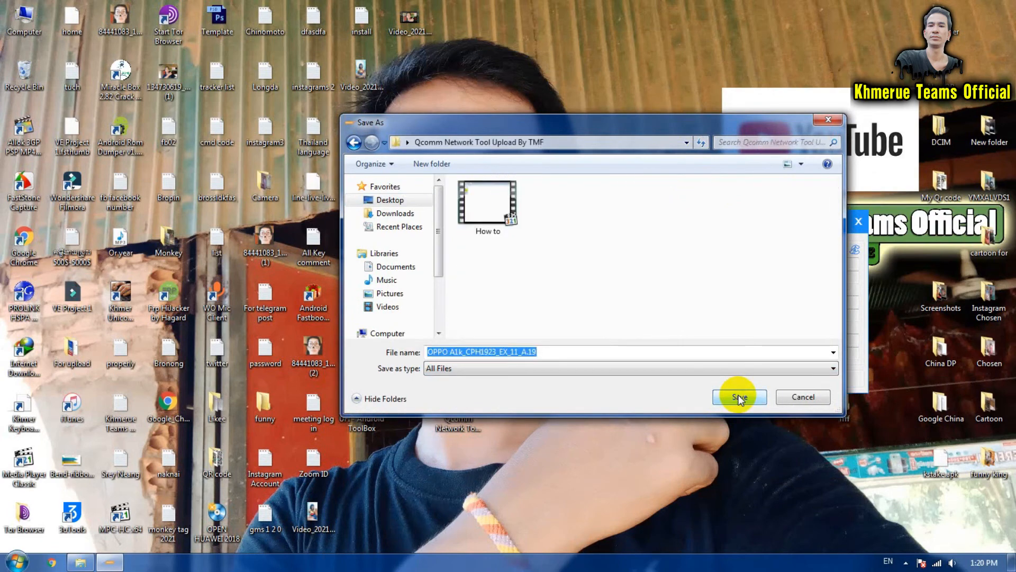
click(739, 397)
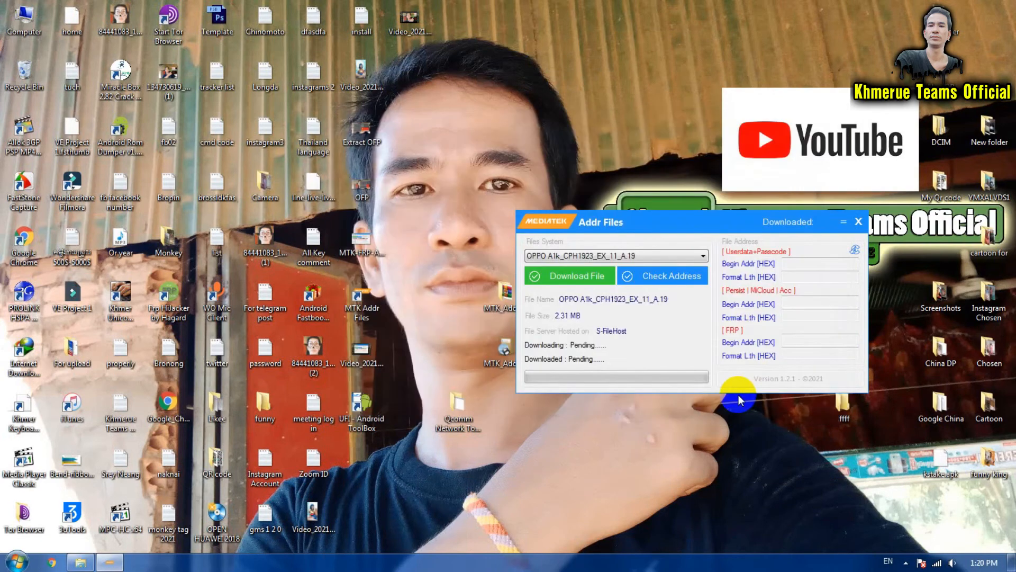
Step: Let the OPPO A1k_CPH1923_EX_11_A.19 download run toward completion
click(569, 276)
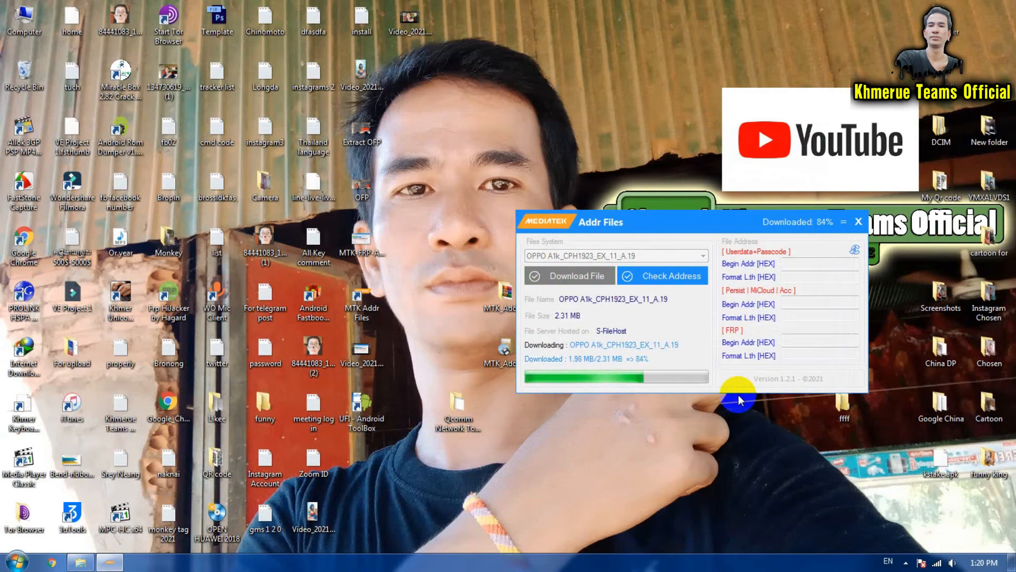
mouse_move(566, 451)
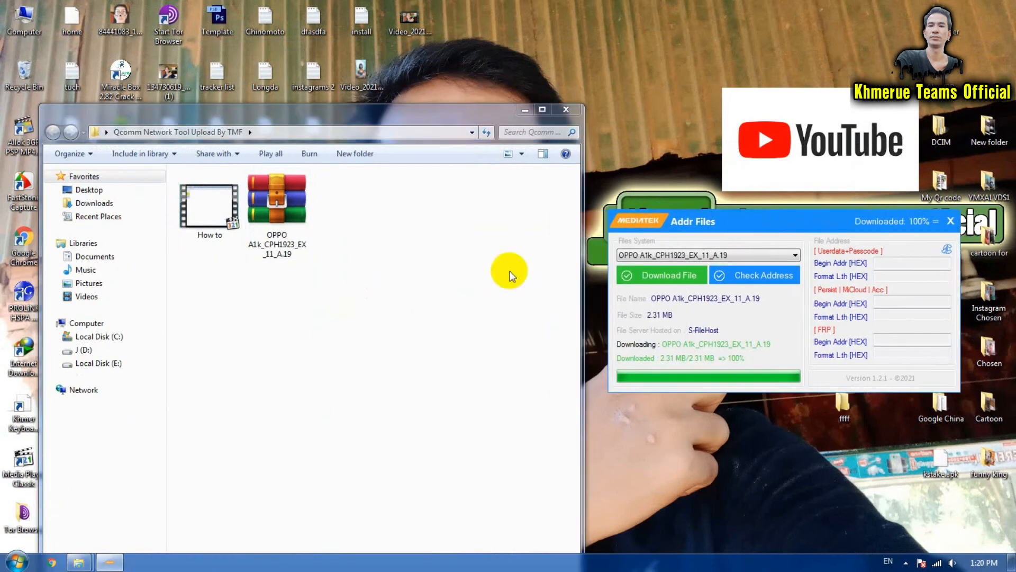
Step: Extract the OPPO A1k archive to its own folder and open MT6765_Android_scatter in Notepad
click(277, 214)
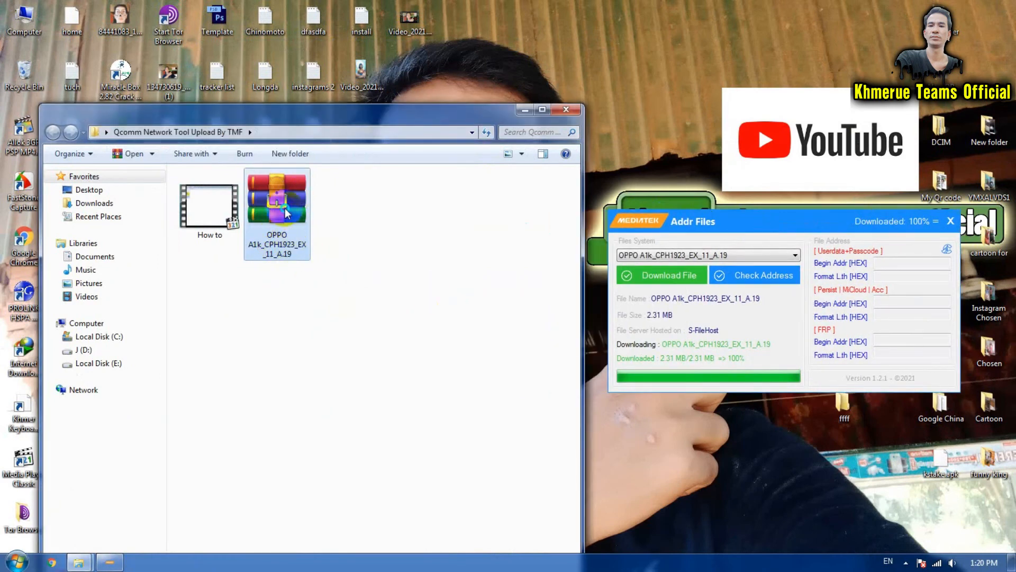
right_click(276, 201)
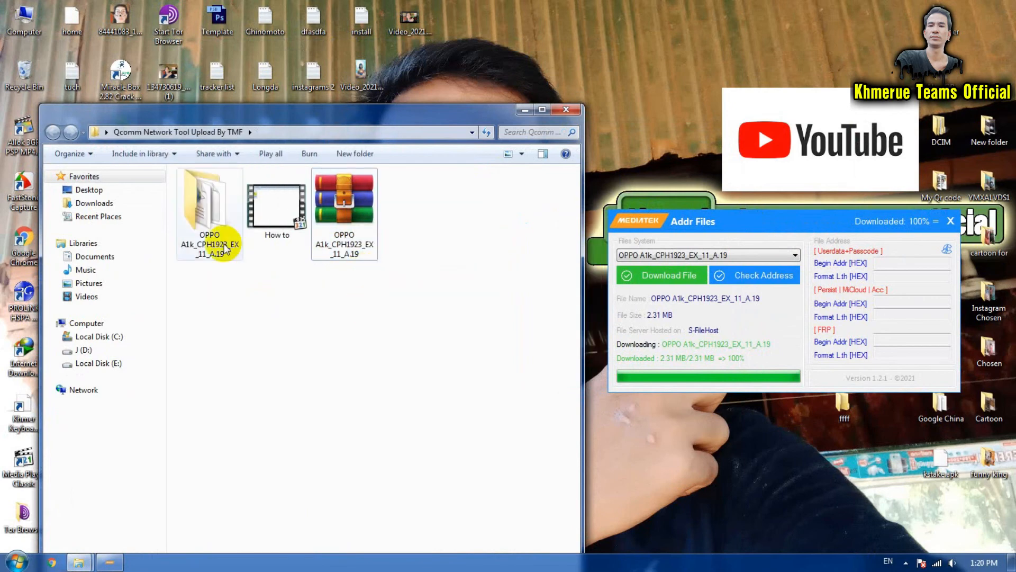
double_click(210, 205)
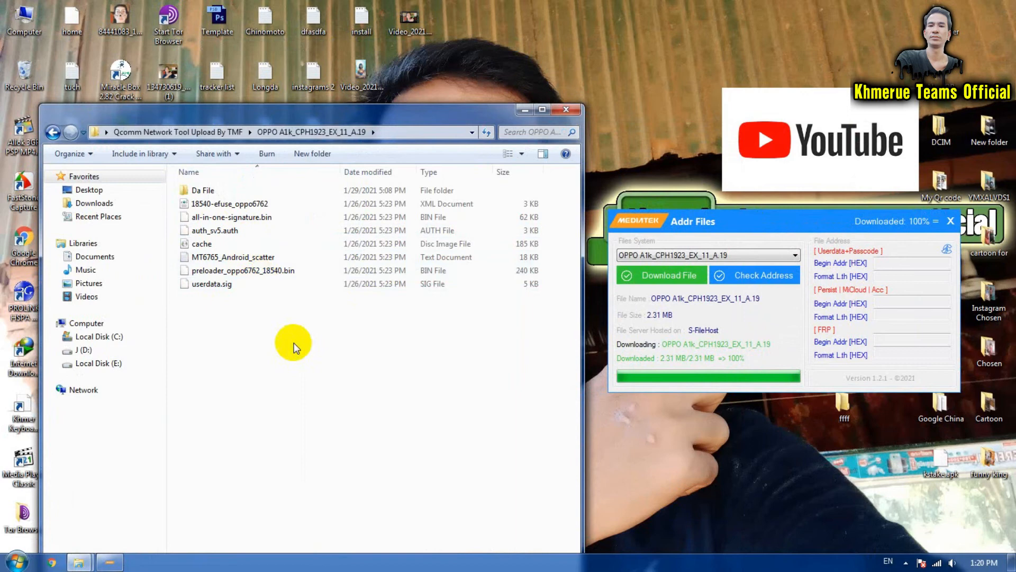
mouse_move(327, 308)
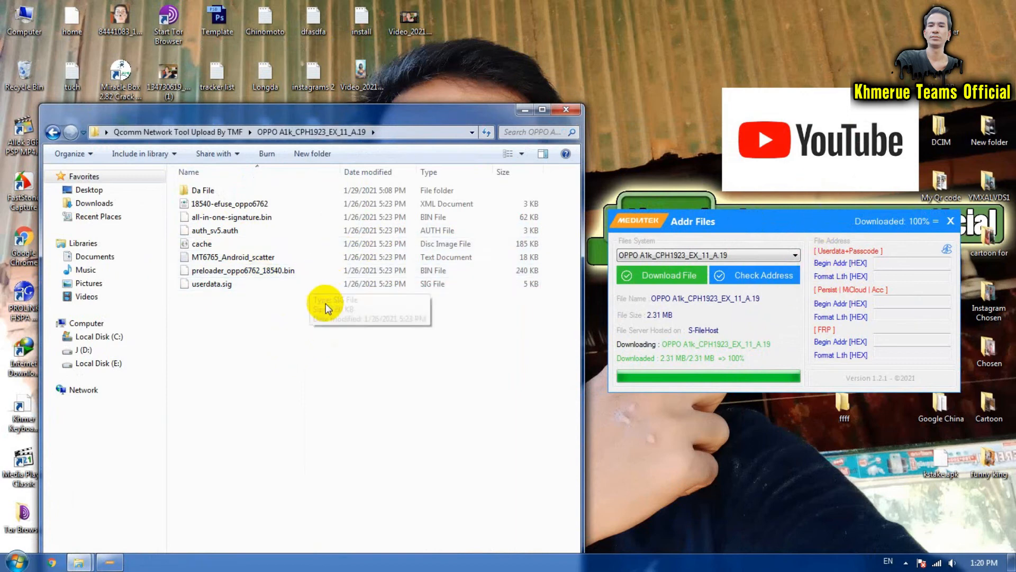
mouse_move(214, 229)
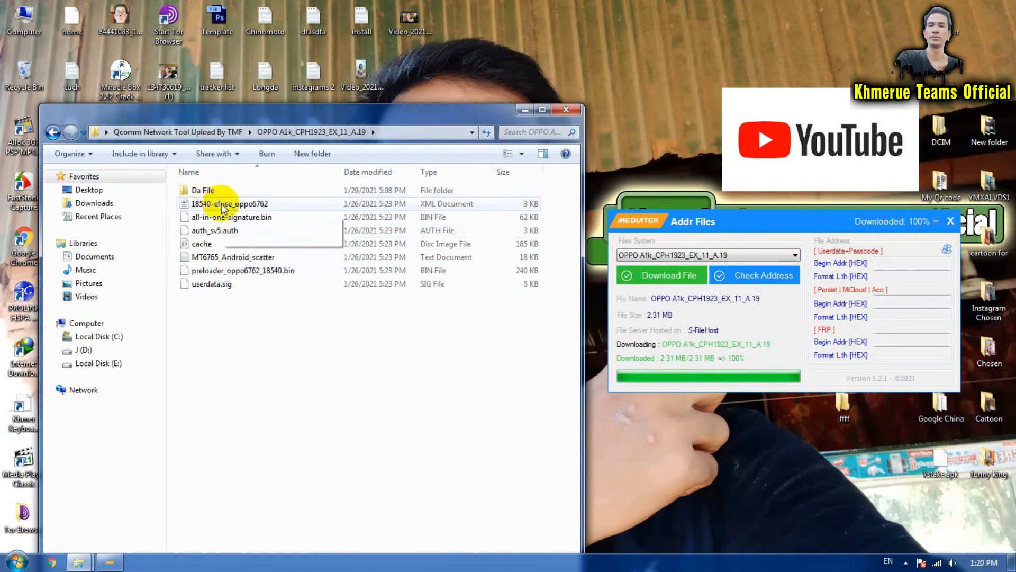
click(273, 410)
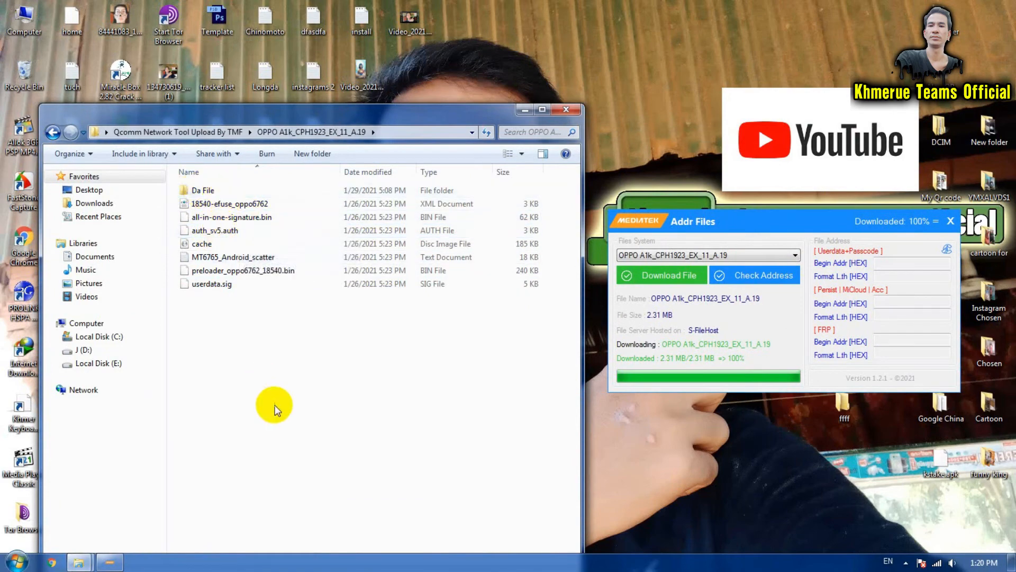
double_click(232, 257)
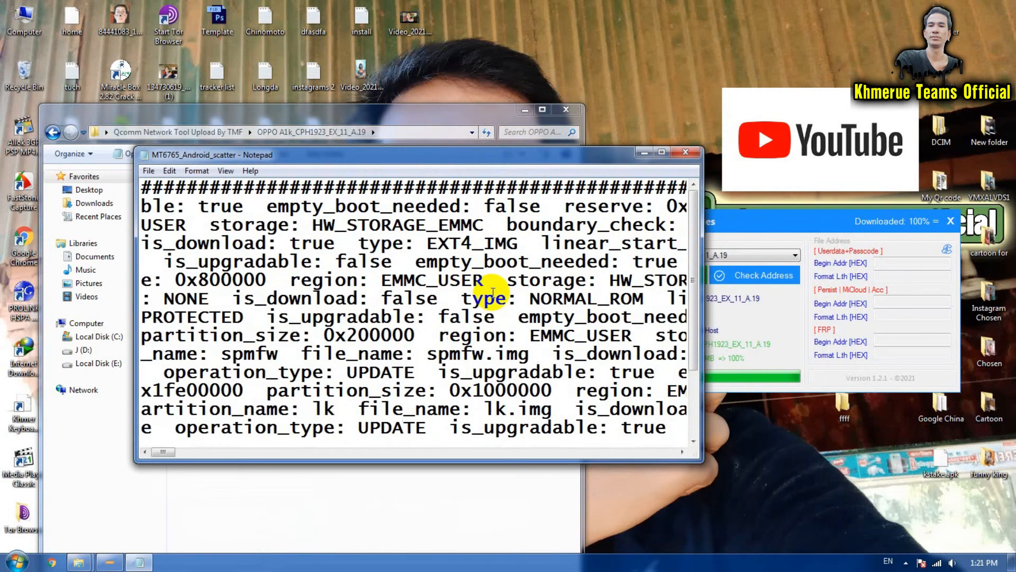
Step: Scroll through the scatter partition entries, then close Notepad
scroll(down, 3)
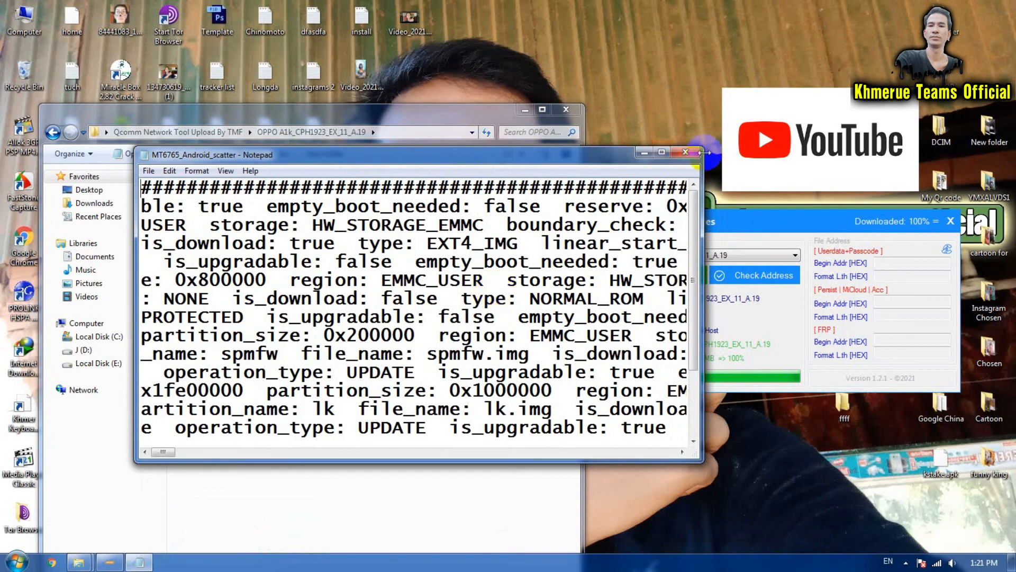
click(685, 151)
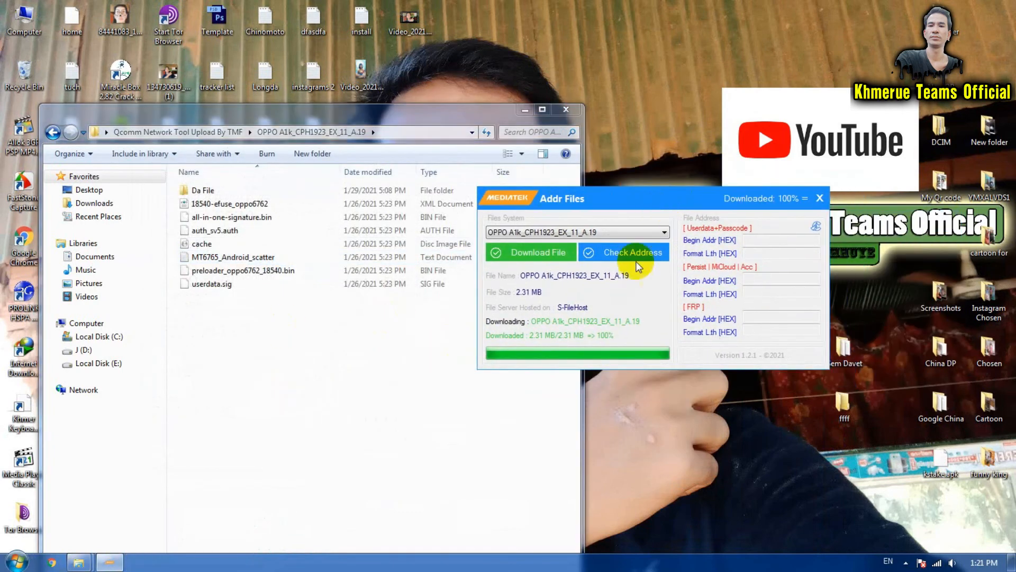
mouse_move(748, 230)
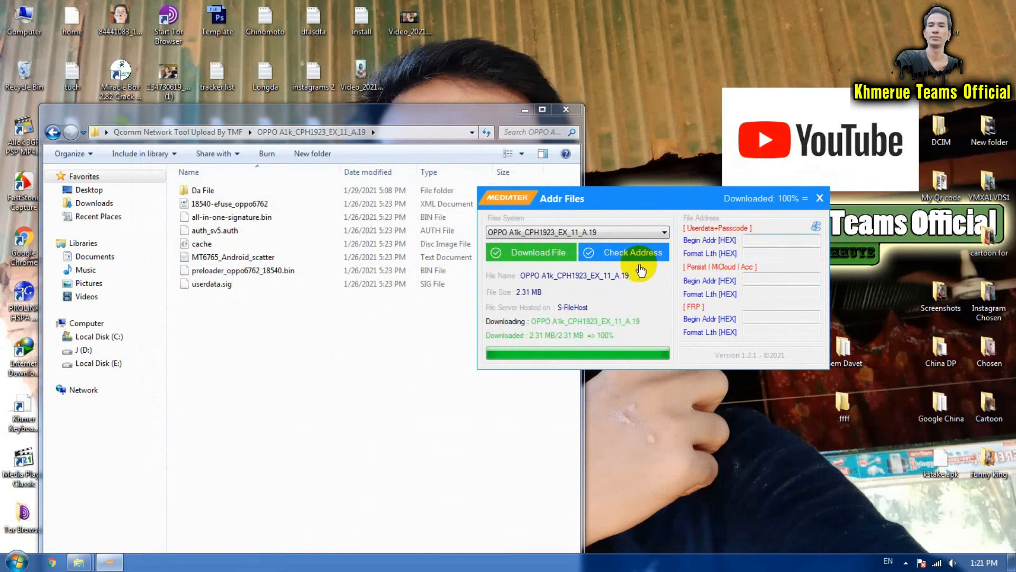
Step: Run Check Address to show Userdata, Persist and FRP addresses, arranging the windows over maximized Explorer
click(632, 252)
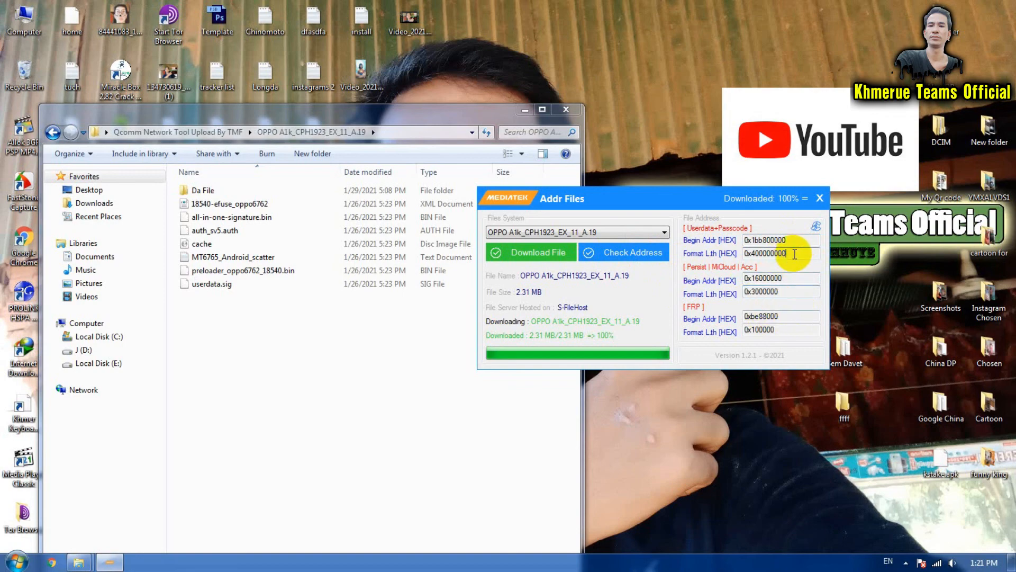
mouse_move(659, 198)
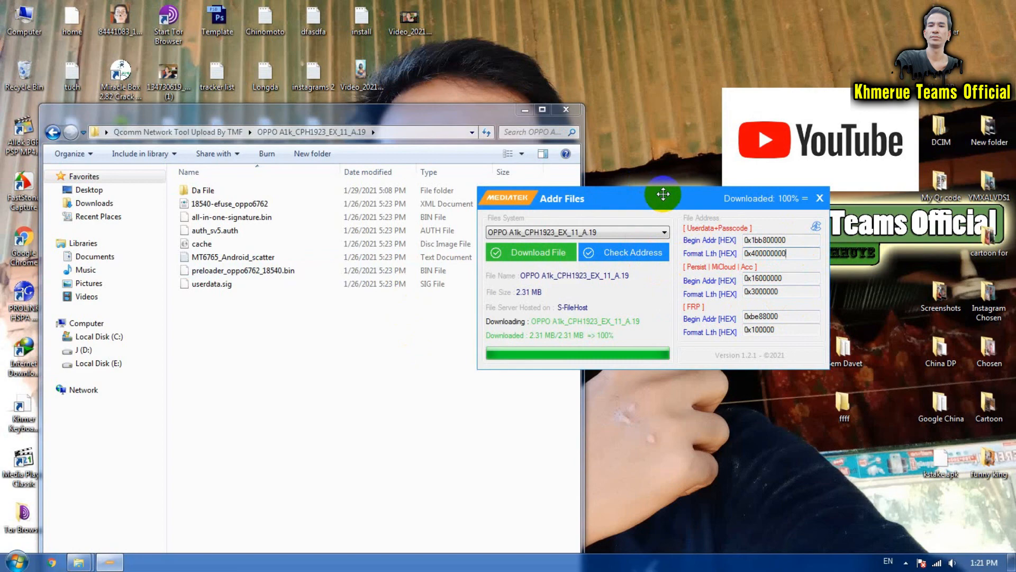
drag(661, 195, 686, 205)
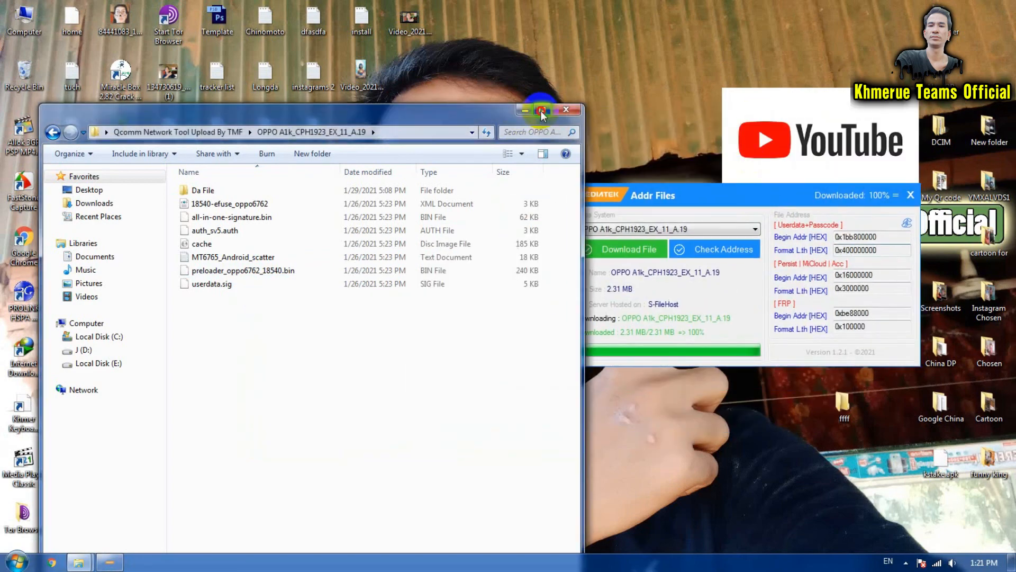
click(541, 109)
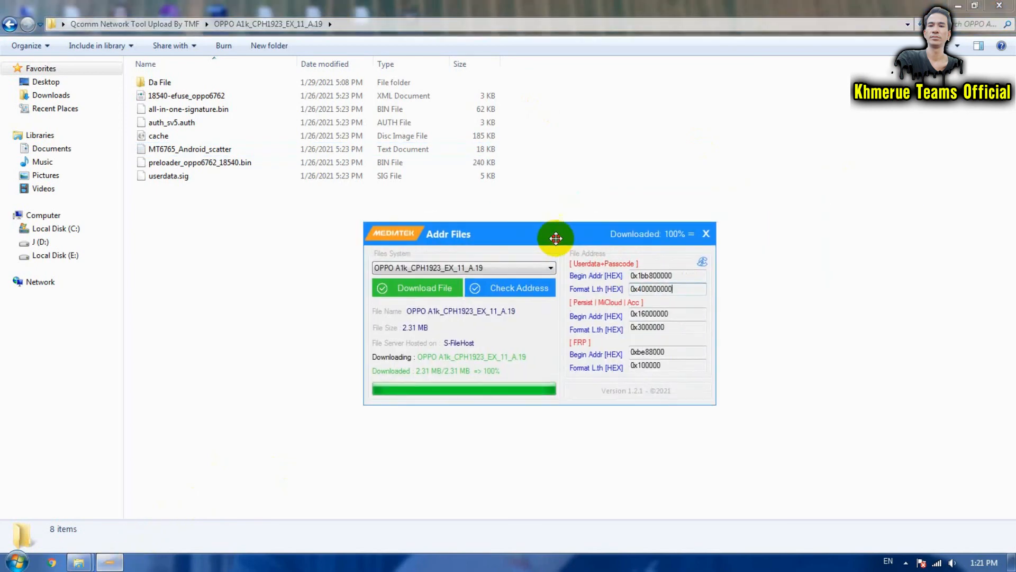
drag(556, 237, 504, 238)
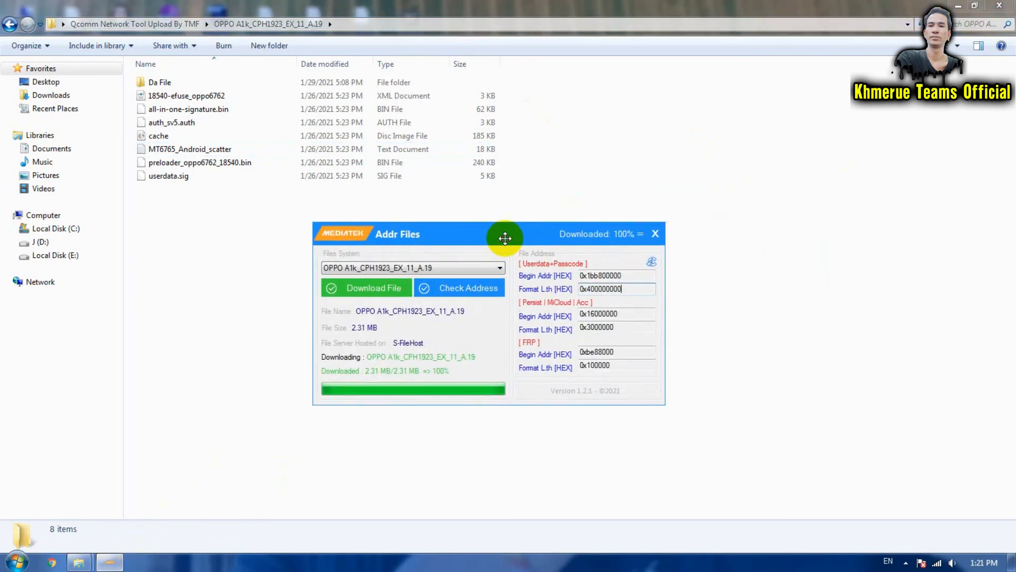